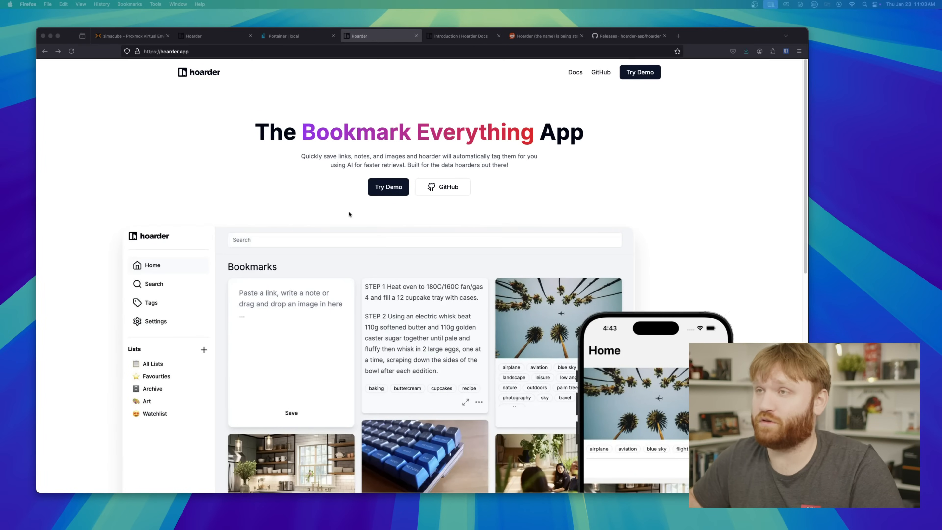
pyautogui.moveTo(654, 176)
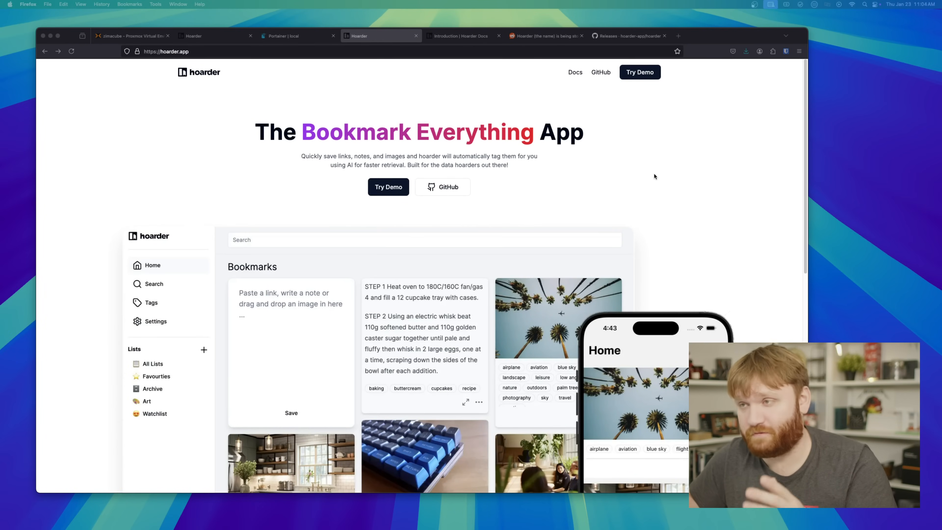
# Step: Skim the hoarder.app landing page, then switch to the self-hosted Hoarder dashboard tab
pyautogui.scroll(-3)
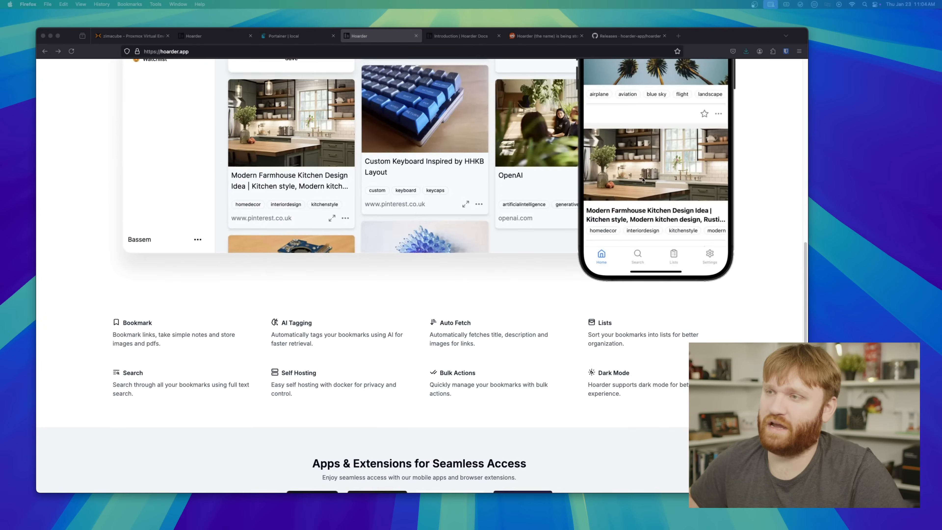
pyautogui.scroll(3)
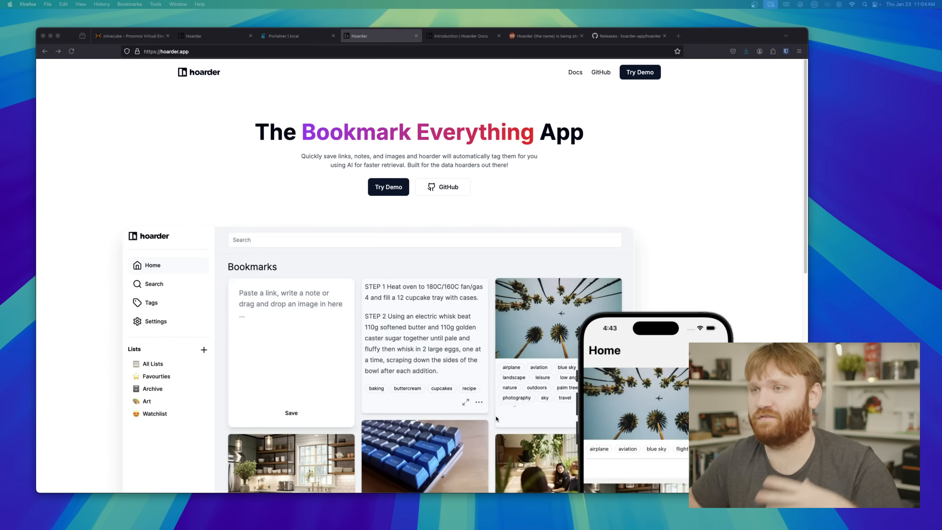
pyautogui.moveTo(426, 259)
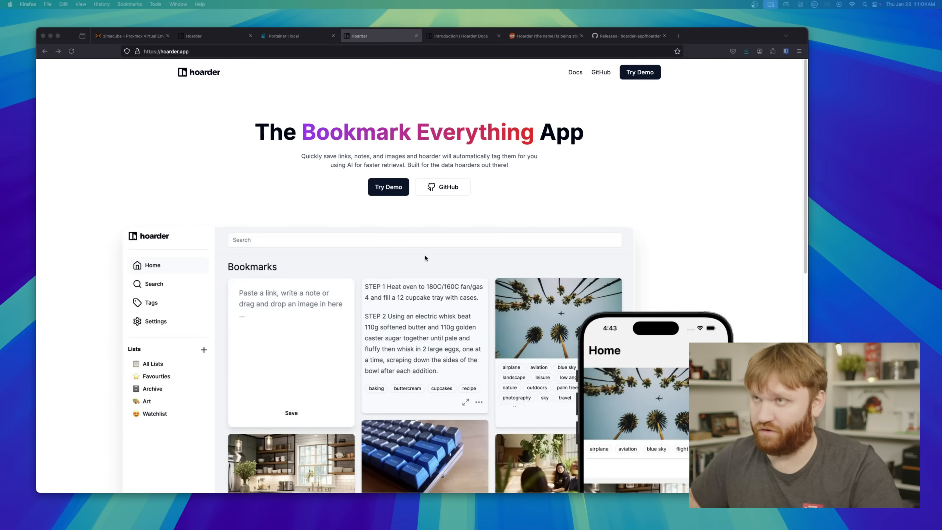
pyautogui.click(388, 187)
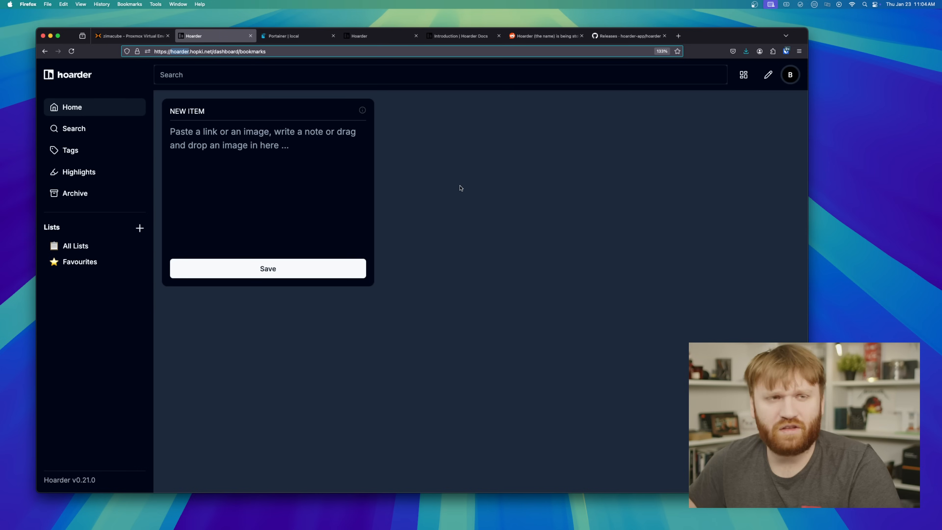
# Step: Browse the Hoarder repository README features and go to its Issues list
pyautogui.click(628, 35)
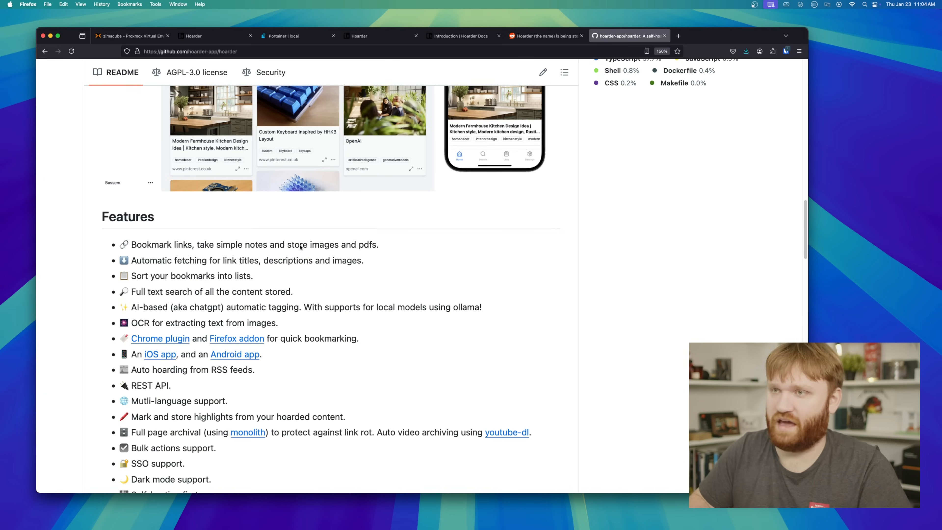
pyautogui.scroll(-3)
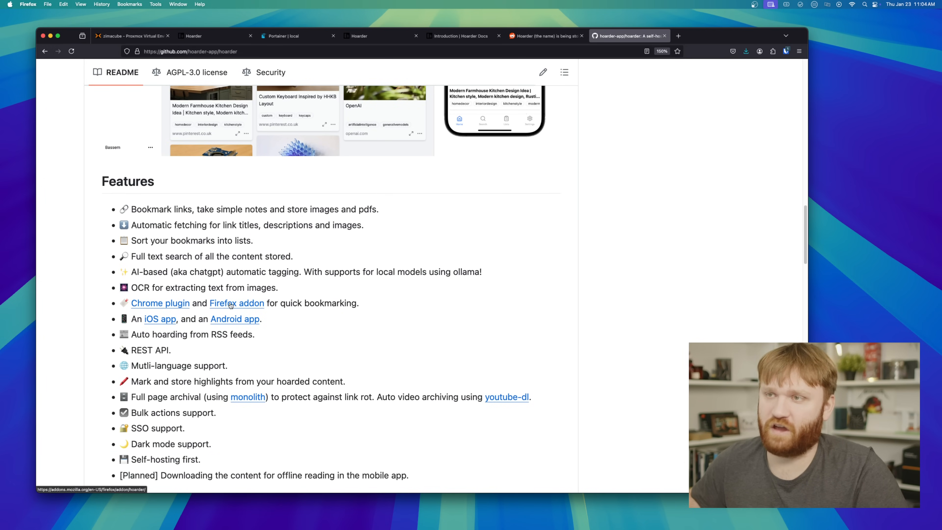
pyautogui.click(236, 303)
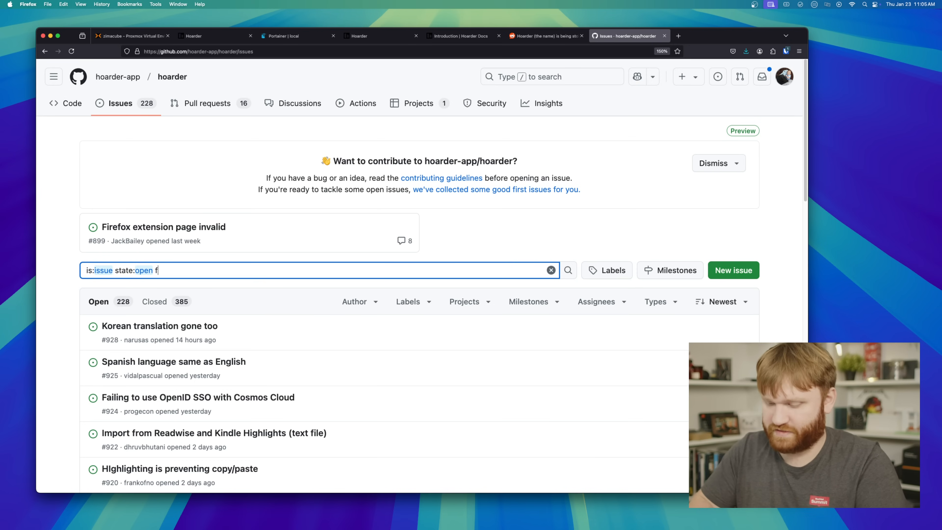
# Step: Search the issues for the Firefox extension report and read issue #899's description
pyautogui.press('Return')
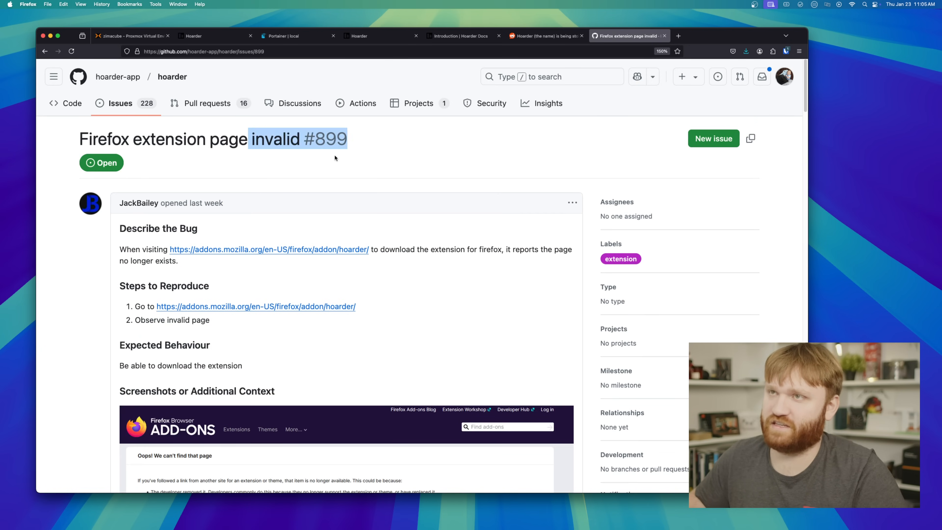
pyautogui.scroll(-3)
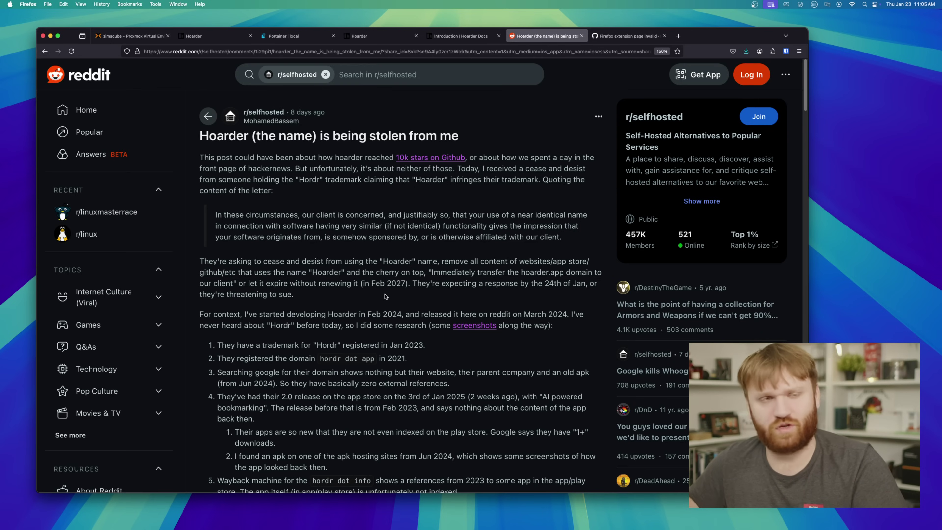
pyautogui.moveTo(356, 257)
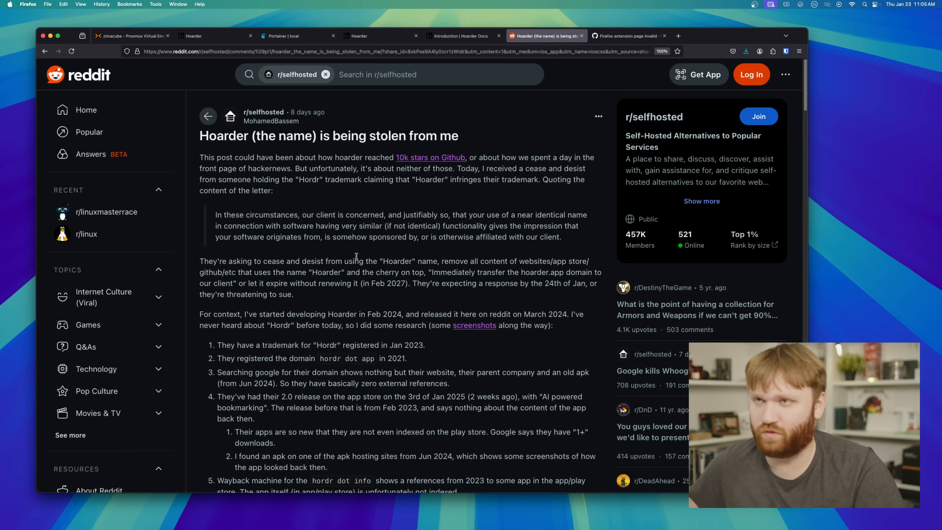
pyautogui.scroll(-3)
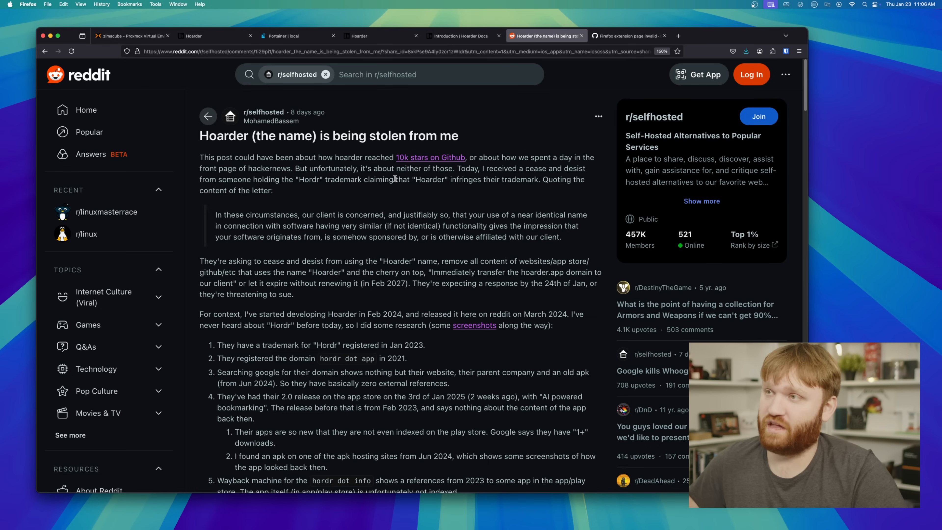
pyautogui.moveTo(485, 180)
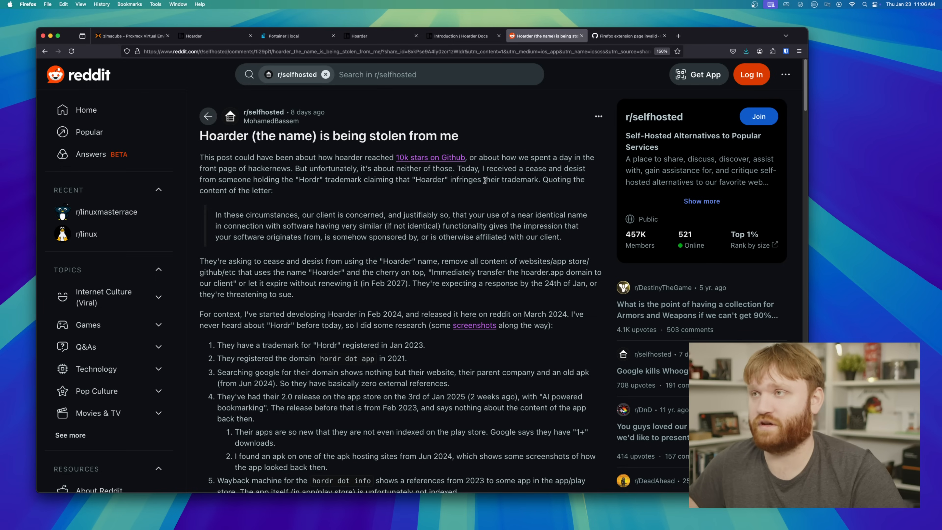
pyautogui.moveTo(423, 187)
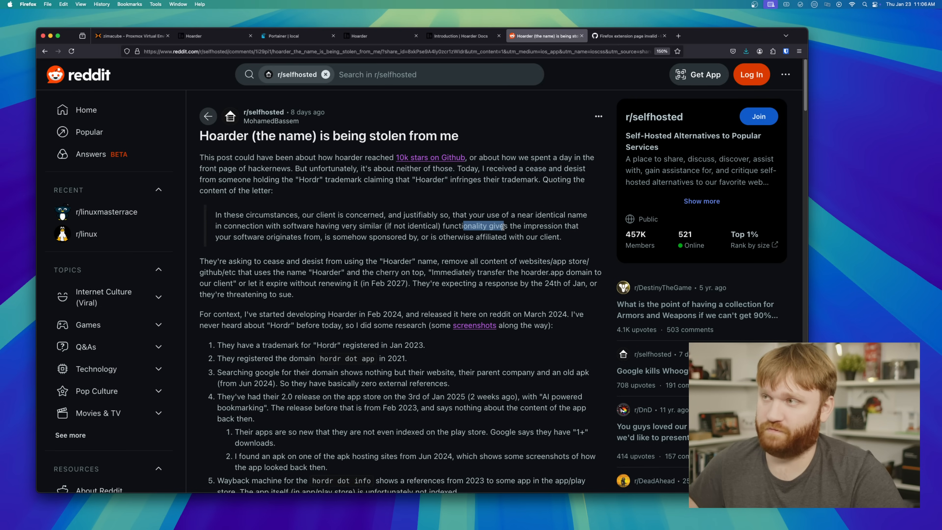
pyautogui.scroll(-3)
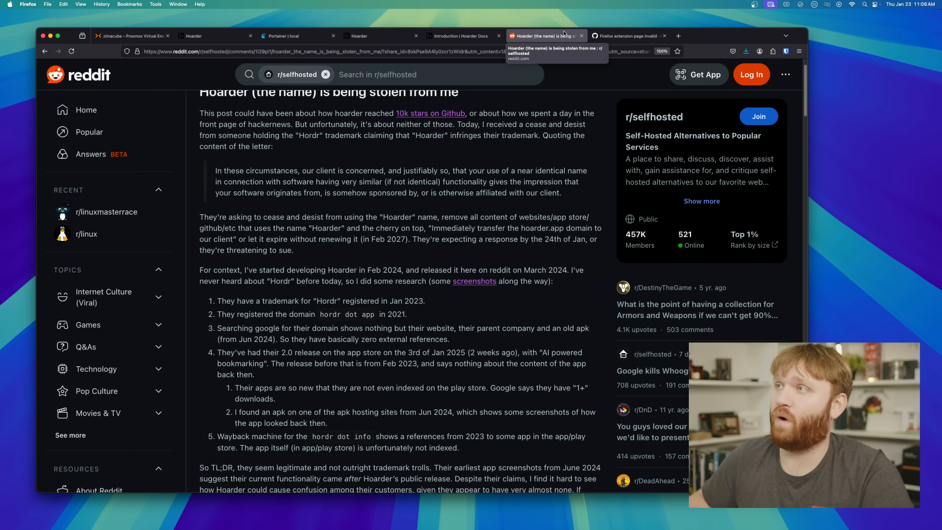
pyautogui.click(626, 35)
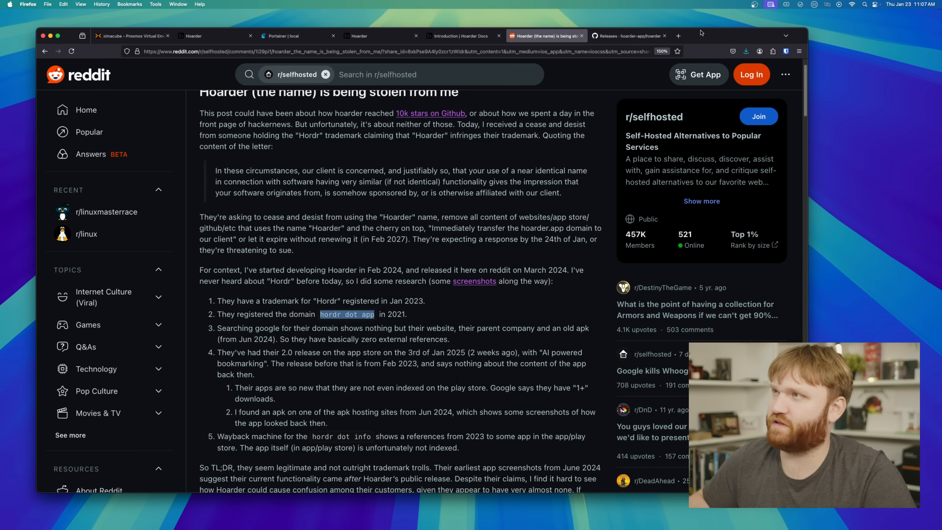
# Step: Visit hordr.app in a new tab and follow its badge to Hordr's Google Play listing
pyautogui.click(677, 36)
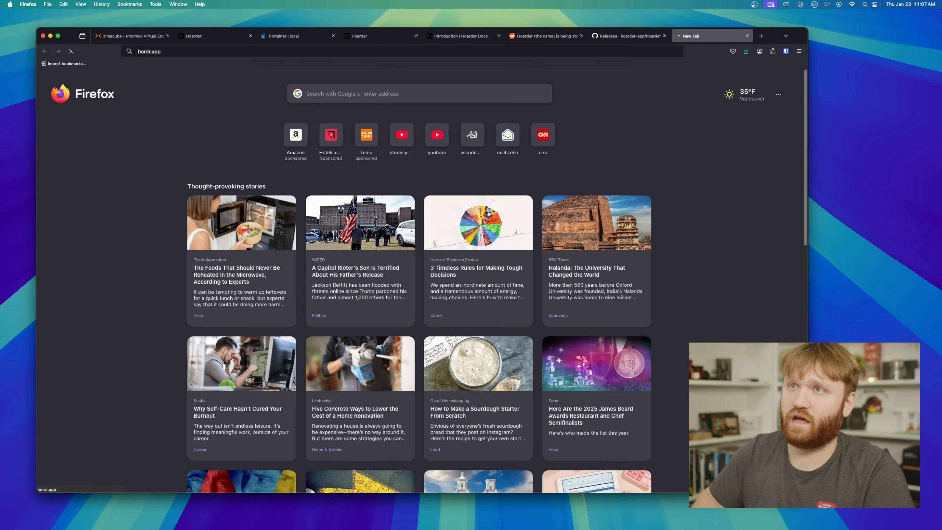
pyautogui.press('Return')
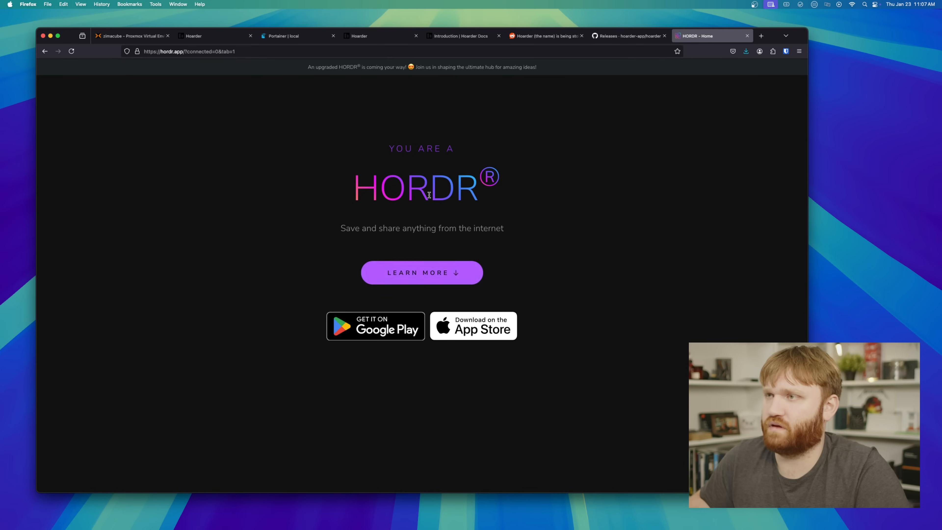
pyautogui.moveTo(338, 158)
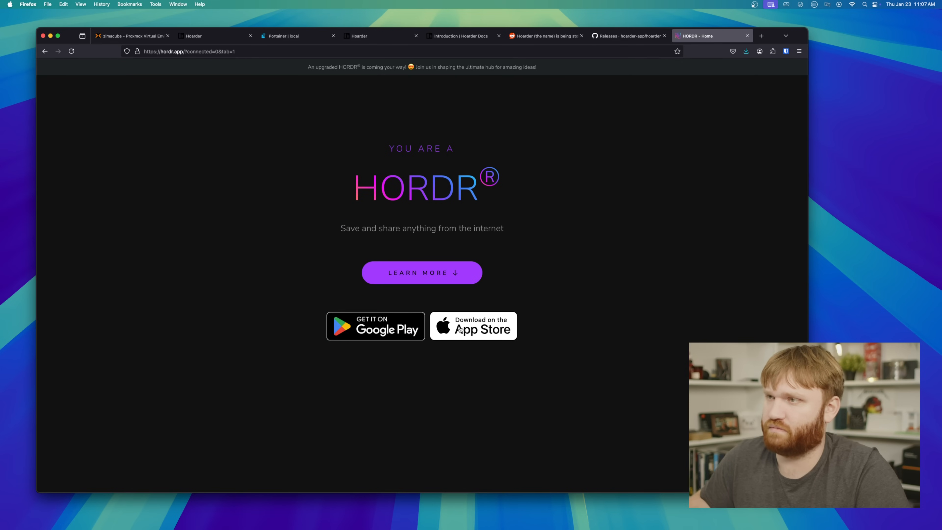
pyautogui.click(375, 326)
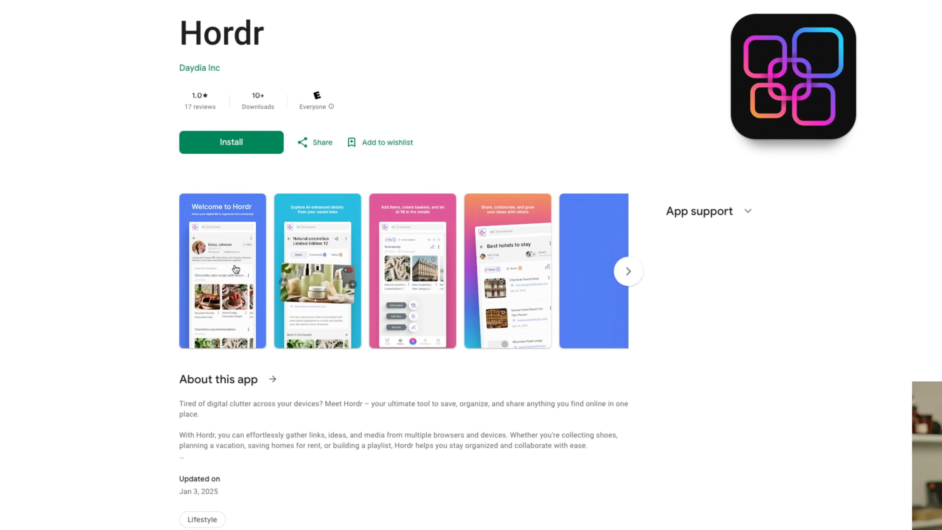
# Step: Enlarge Hordr's first Google Play screenshot, "Welcome to Hordr"
pyautogui.click(223, 271)
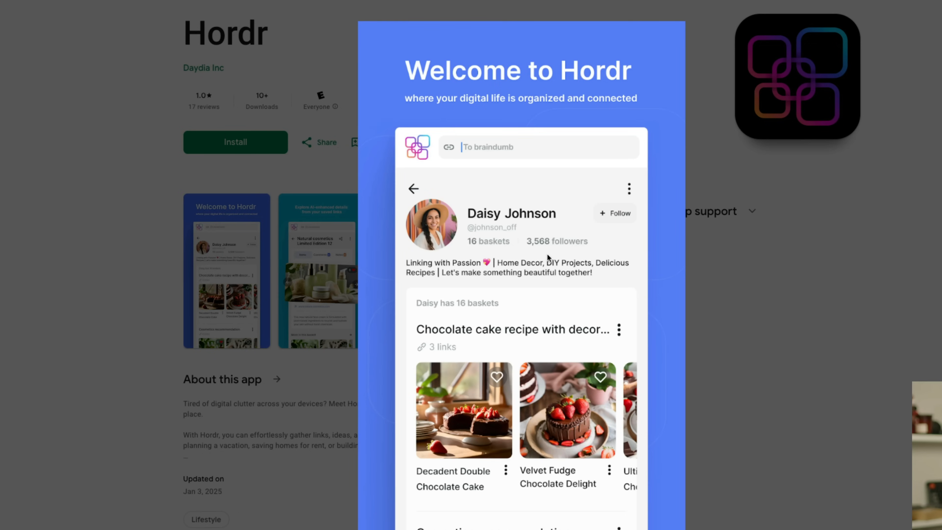
pyautogui.moveTo(548, 259)
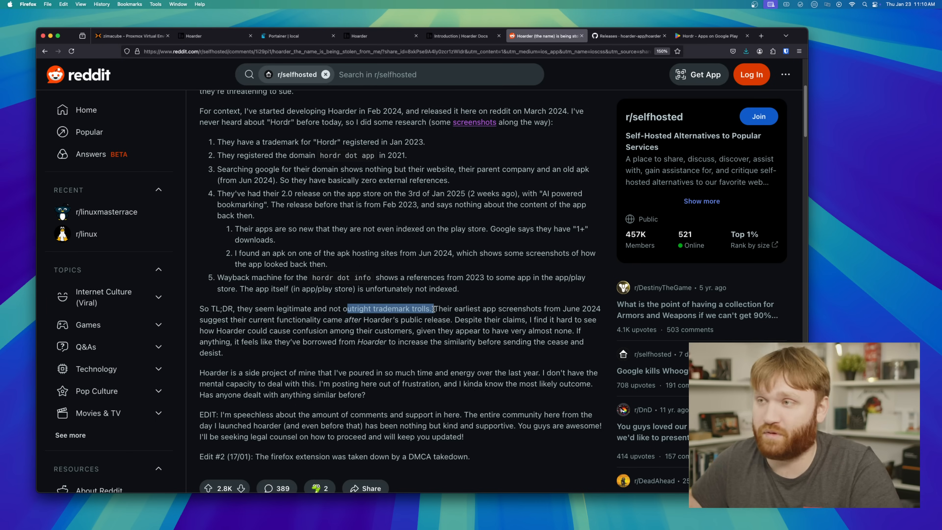
# Step: Read the Reddit post through its DMCA takedown edit, then go to Hoarder's GitHub releases
pyautogui.click(433, 308)
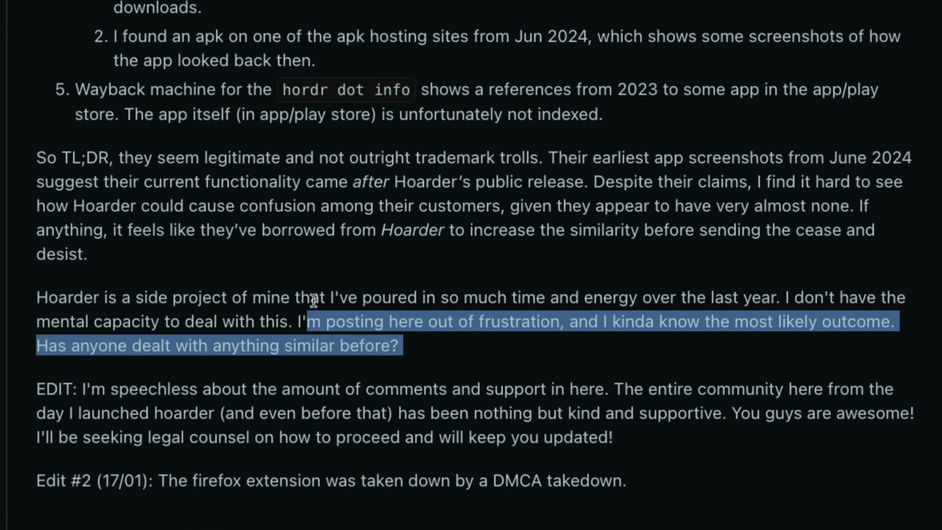
pyautogui.click(269, 298)
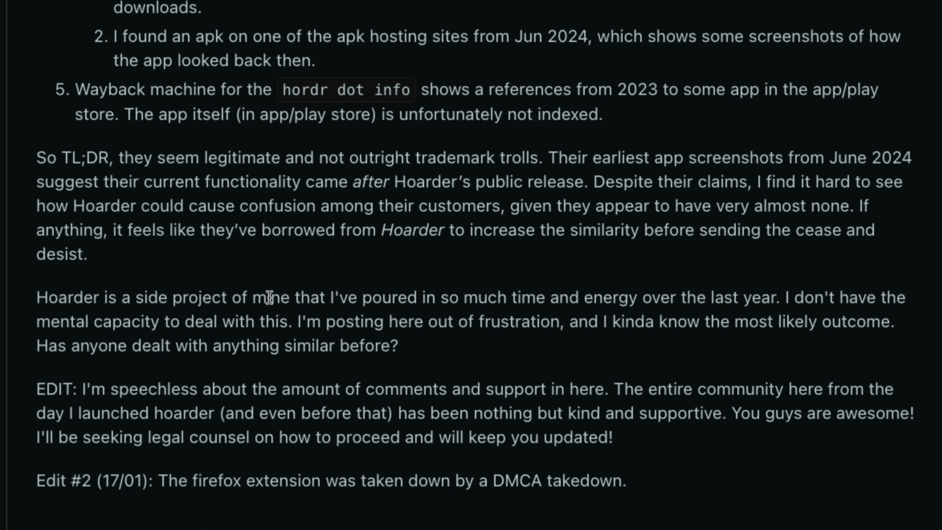
pyautogui.moveTo(314, 505)
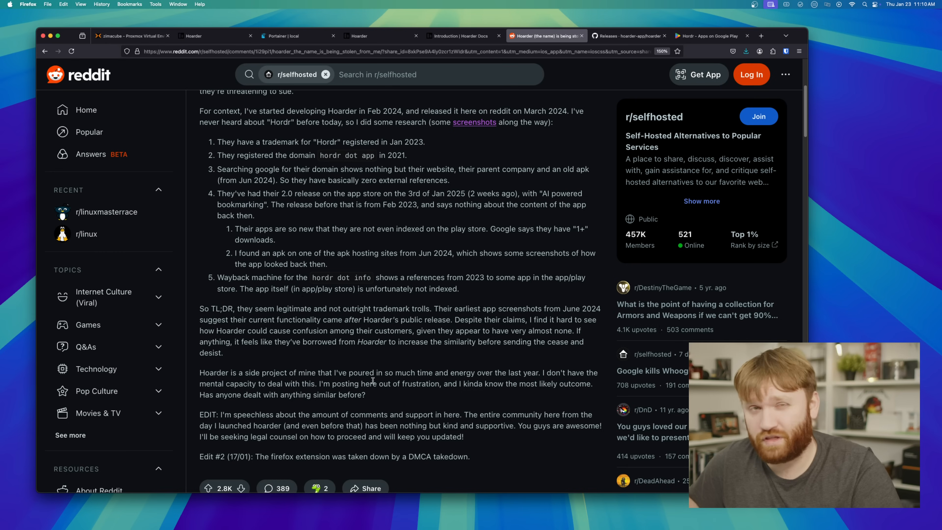
pyautogui.moveTo(217, 380)
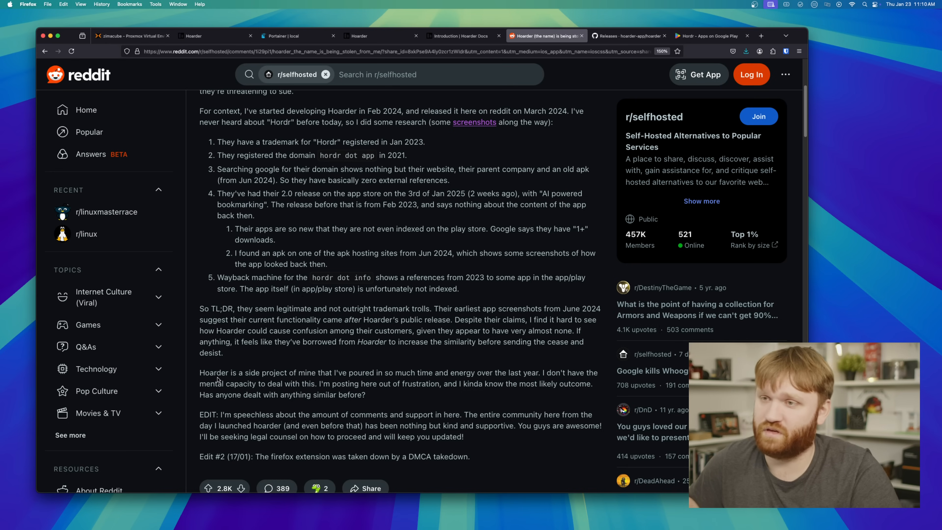
pyautogui.scroll(-3)
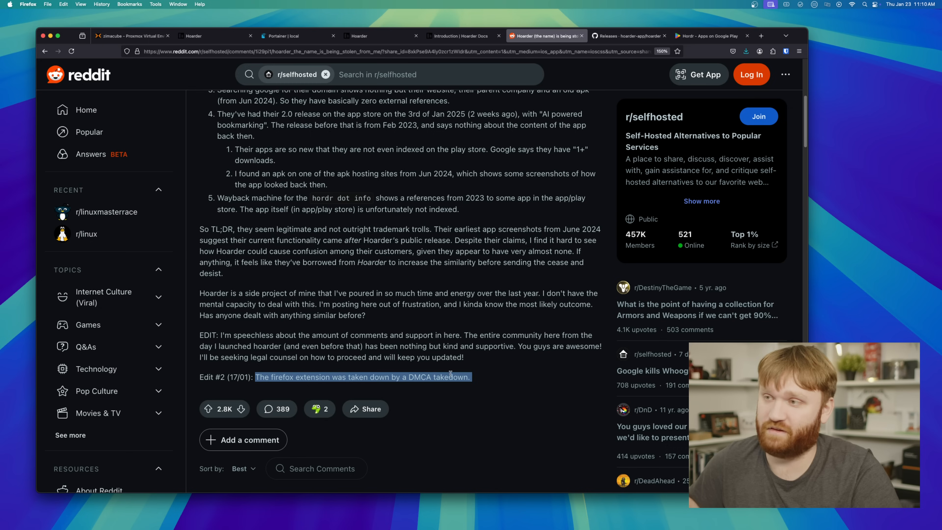
pyautogui.click(450, 19)
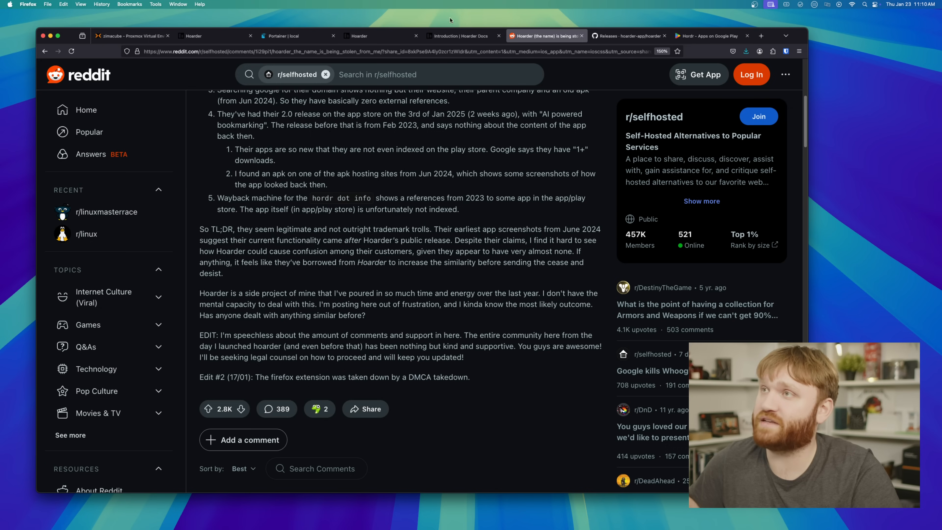
pyautogui.click(628, 35)
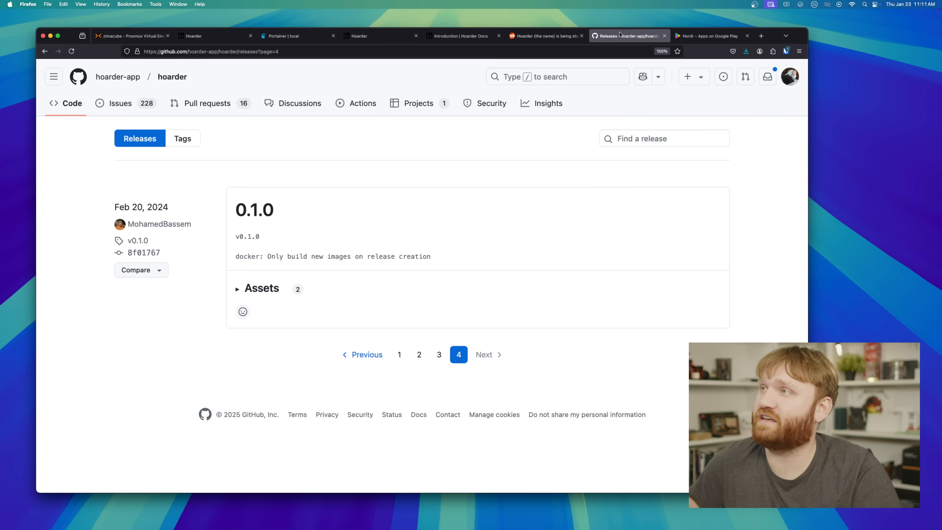
# Step: Go from the hoarder-app organisation to the hoarder repository, then to the Chrome Web Store listing
pyautogui.click(117, 77)
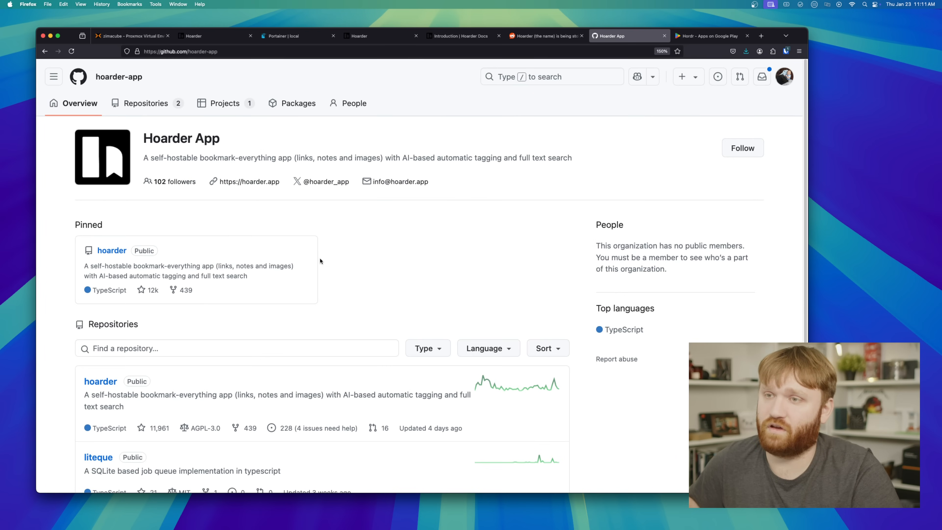
pyautogui.click(112, 250)
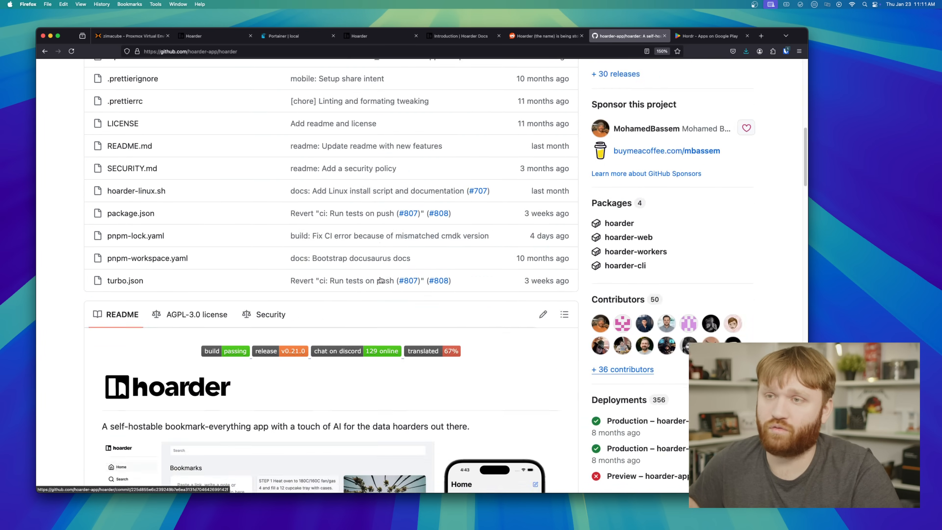
pyautogui.click(625, 36)
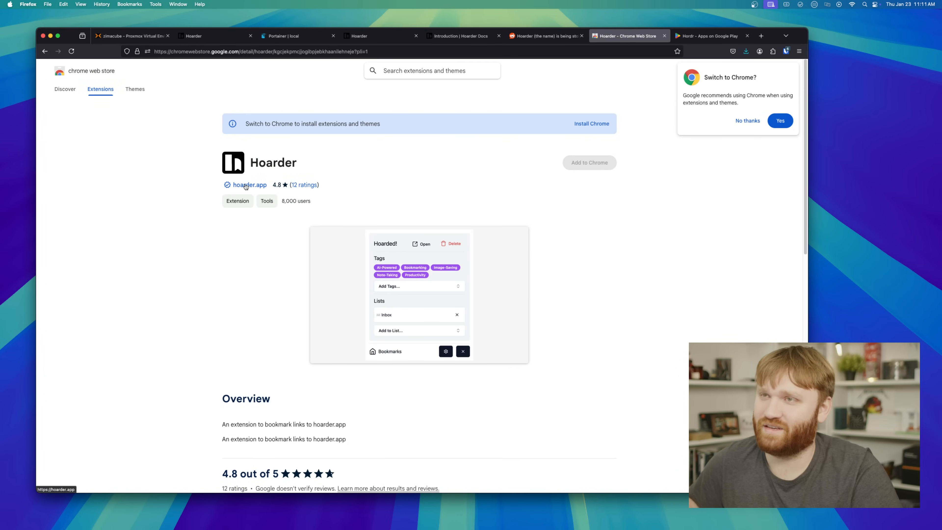
pyautogui.moveTo(227, 185)
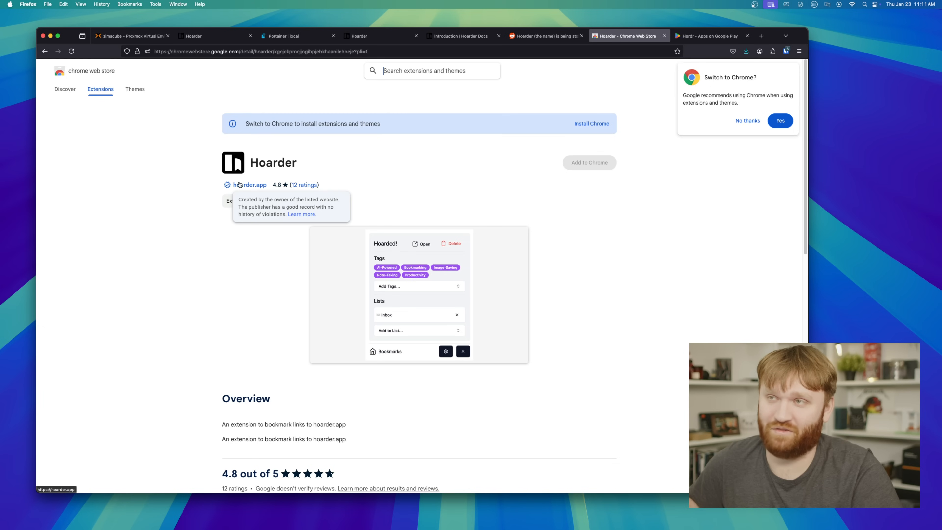
# Step: Return from the Chrome Web Store listing to the Reddit name-dispute post
pyautogui.click(545, 36)
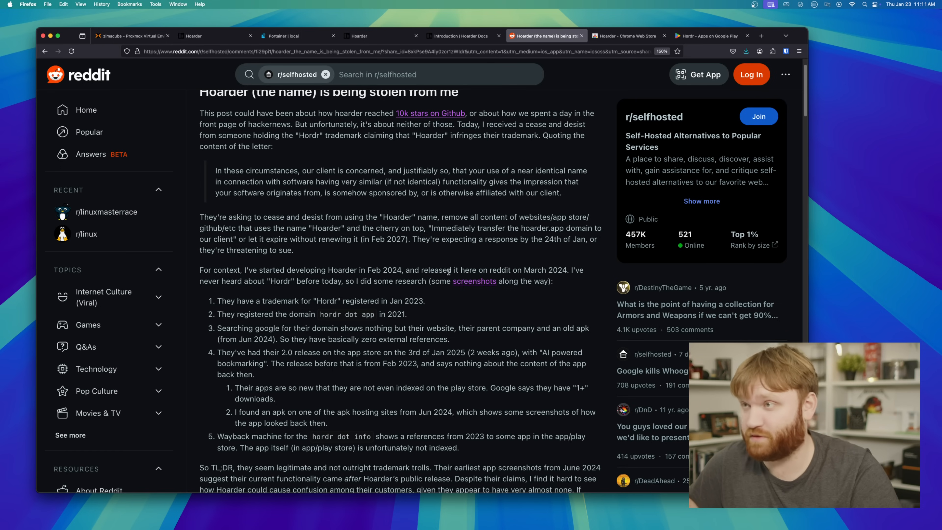
pyautogui.moveTo(335, 260)
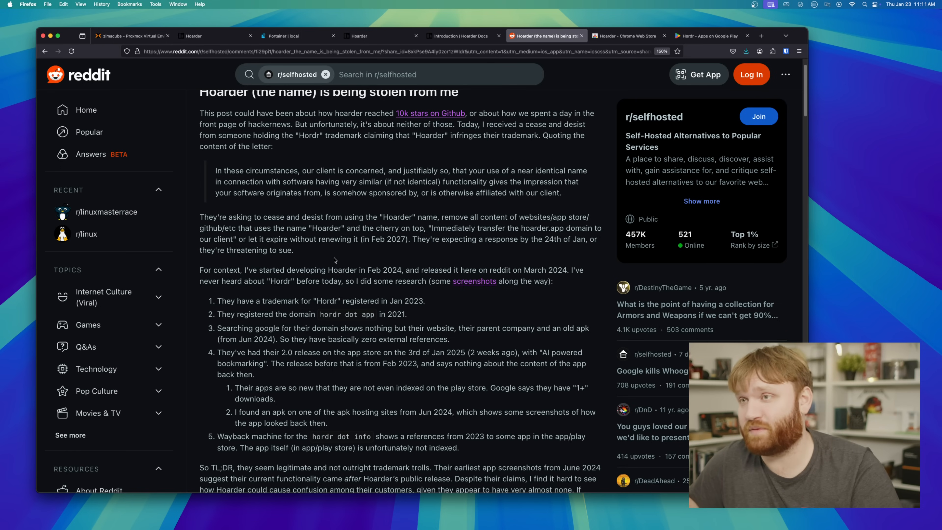
pyautogui.scroll(3)
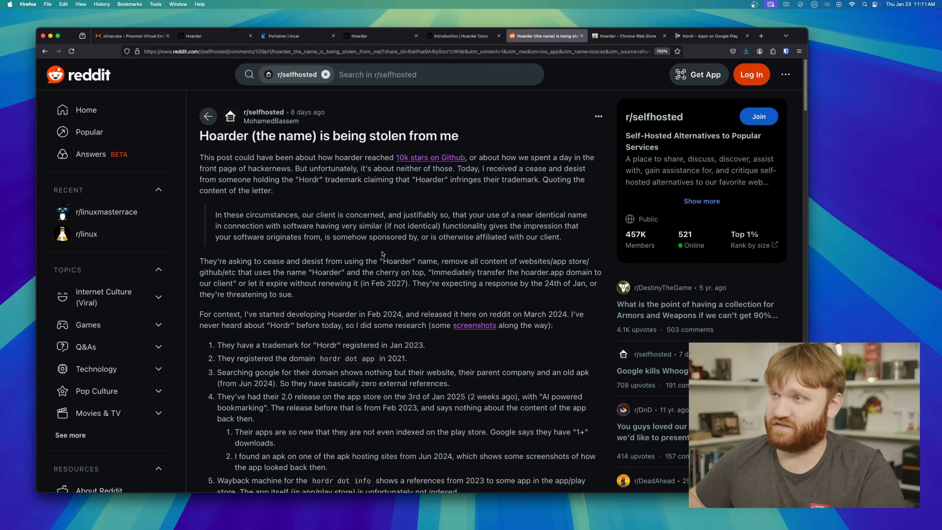
pyautogui.scroll(-3)
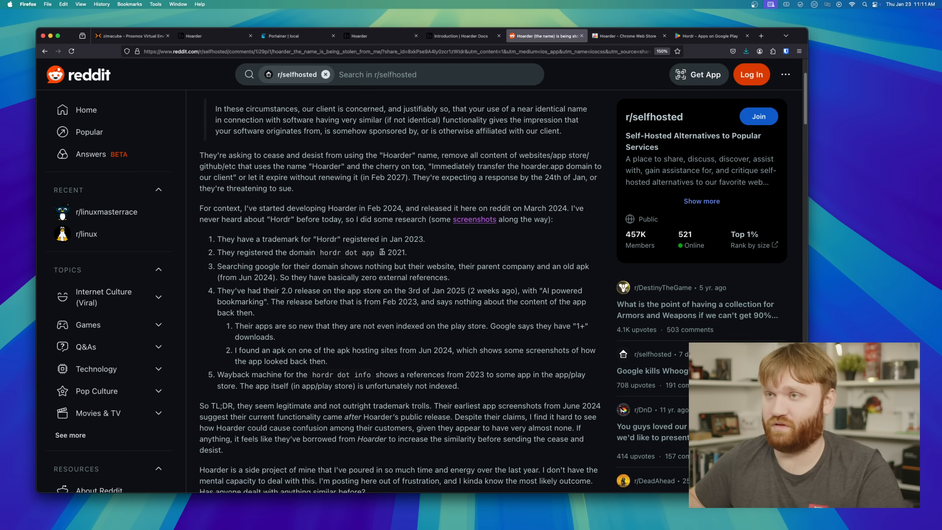
pyautogui.scroll(3)
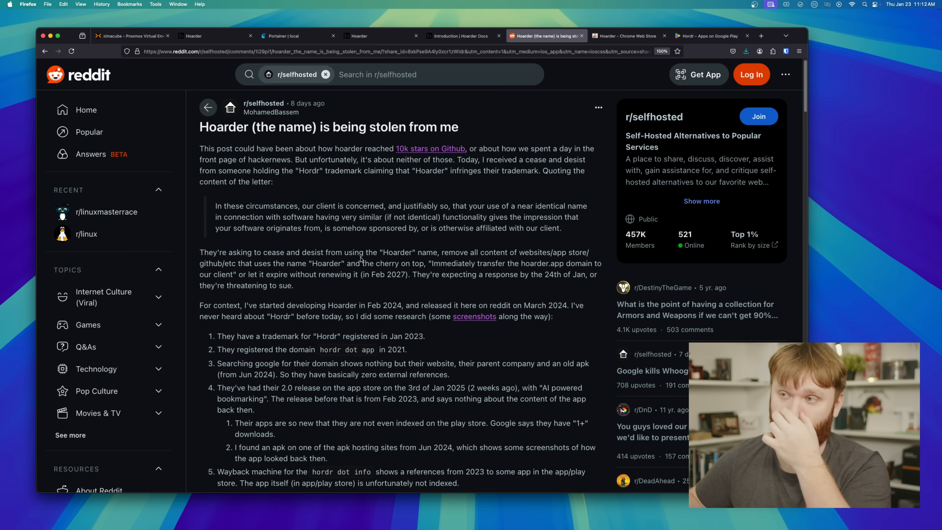
pyautogui.moveTo(422, 270)
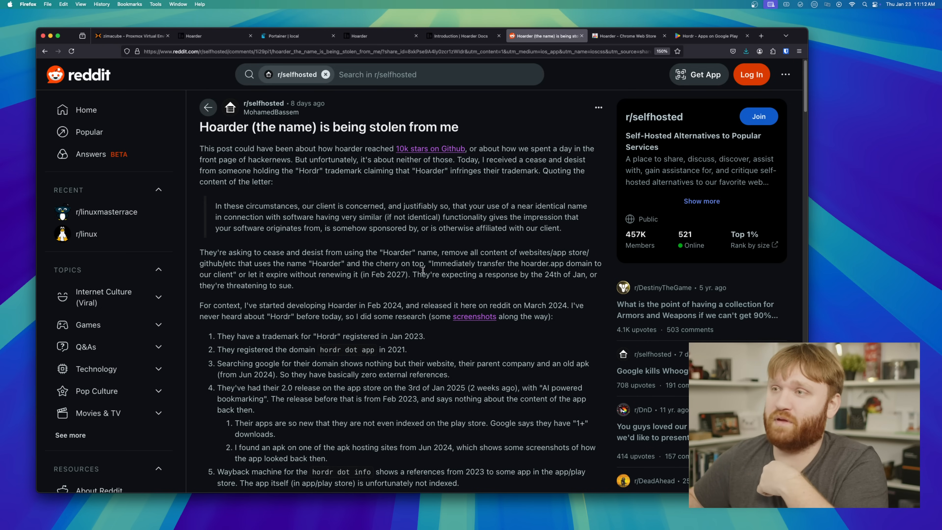
pyautogui.scroll(-3)
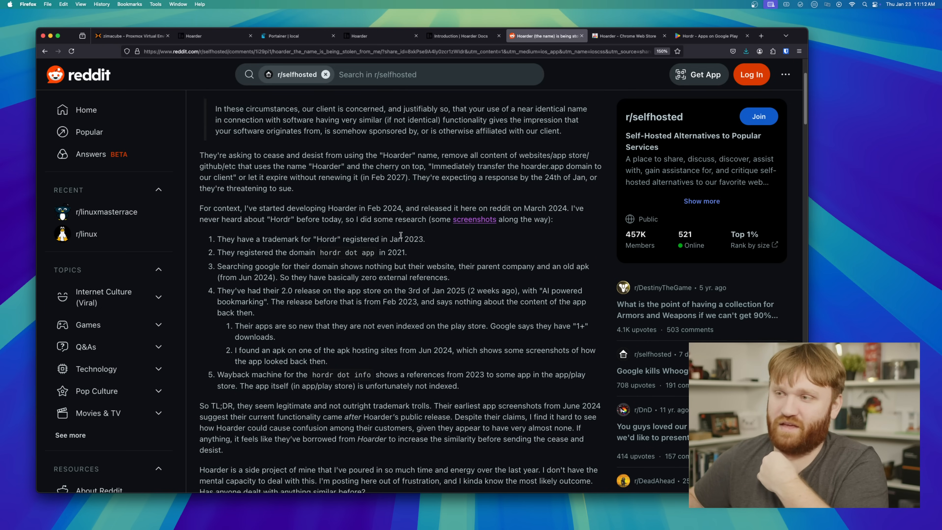
pyautogui.click(294, 35)
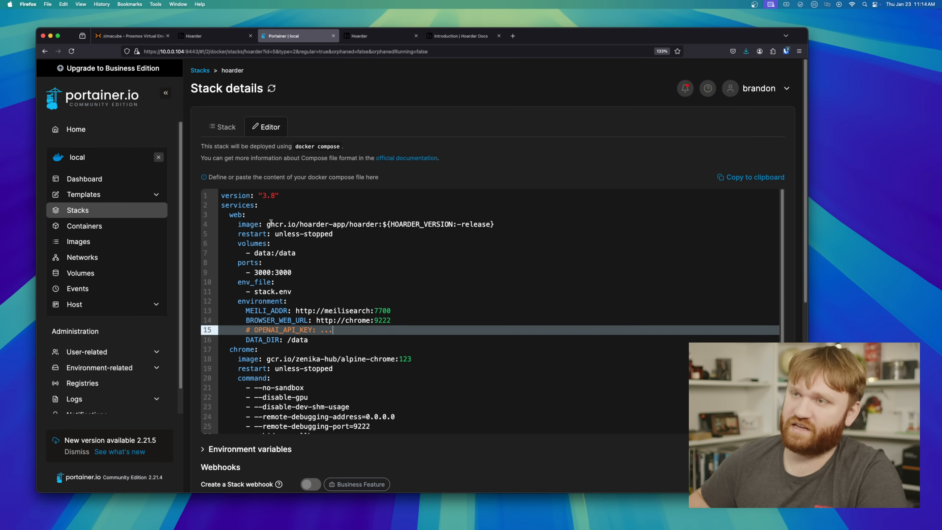
# Step: Scroll the hoarder stack's compose file to meilisearch and volumes, then switch to the Hoarder dashboard
pyautogui.scroll(-3)
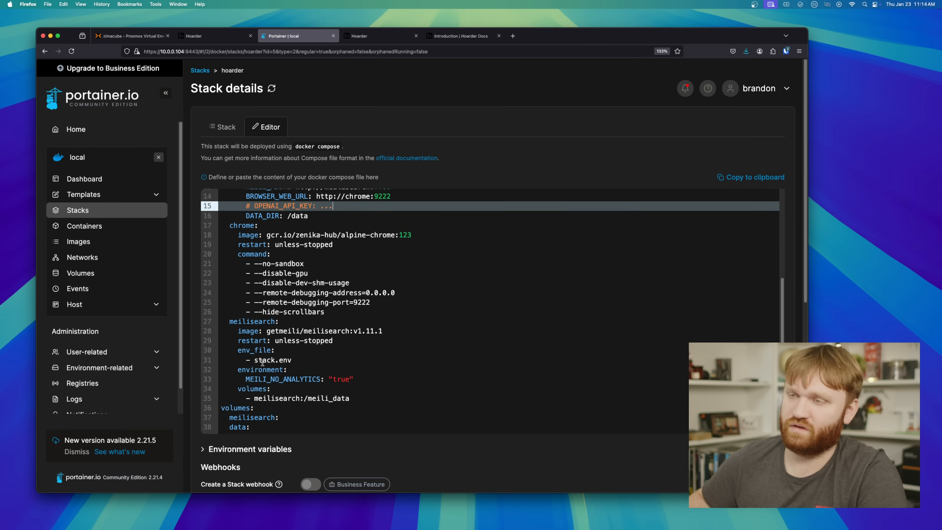
pyautogui.scroll(3)
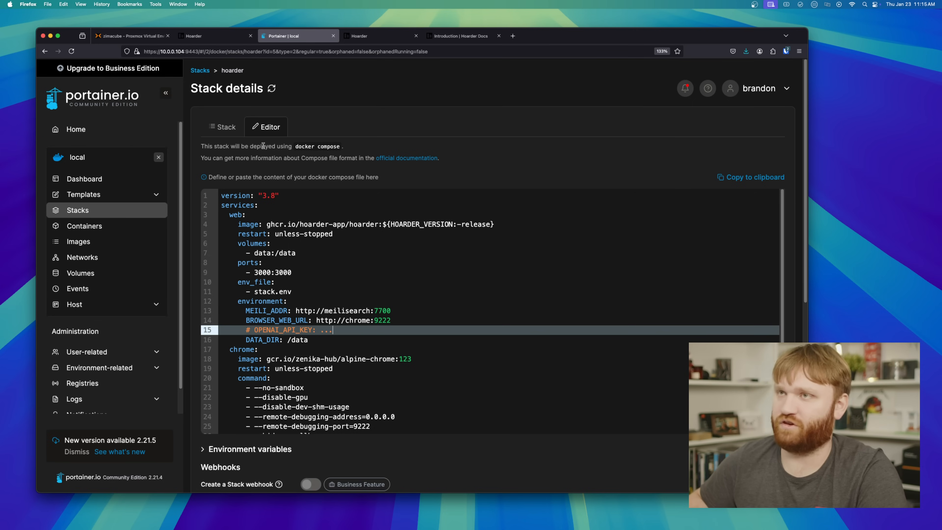
pyautogui.click(214, 36)
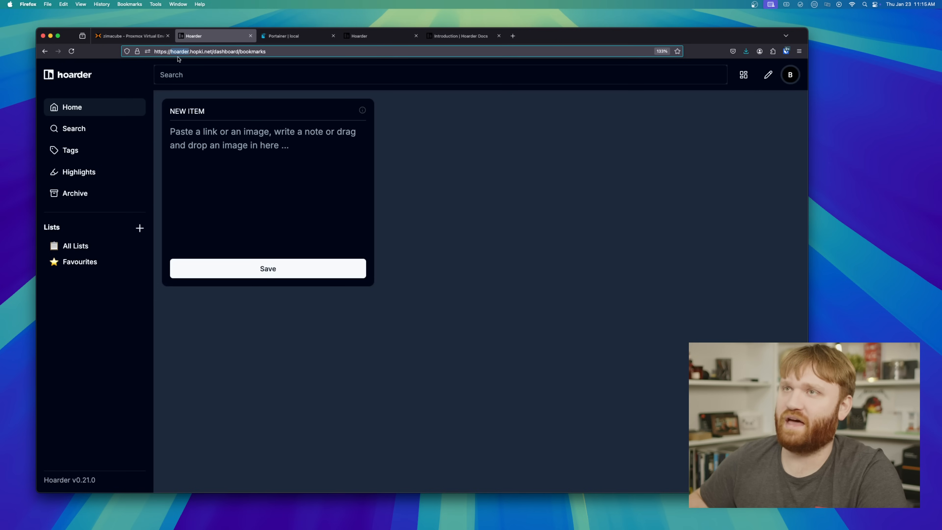
# Step: Copy the Portainer compose file into Hoarder's New Item box and save it as a note
pyautogui.click(209, 51)
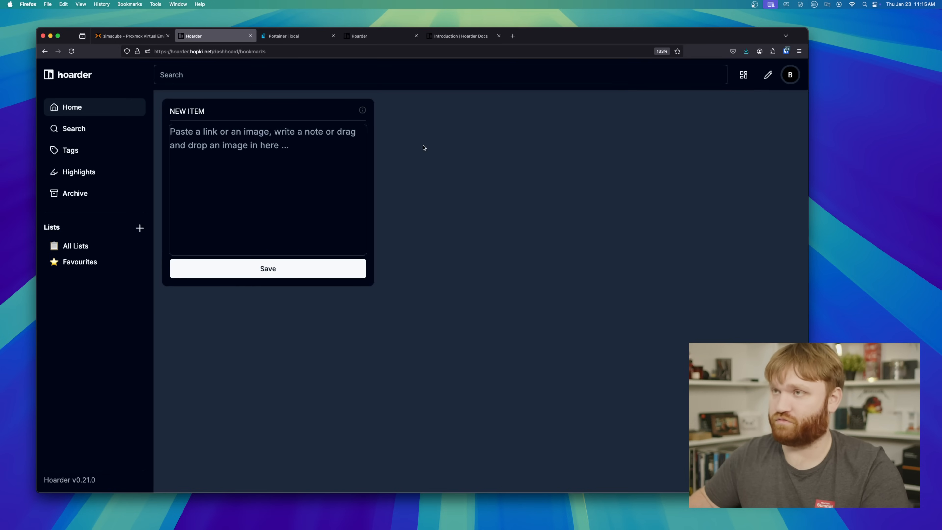
pyautogui.click(292, 35)
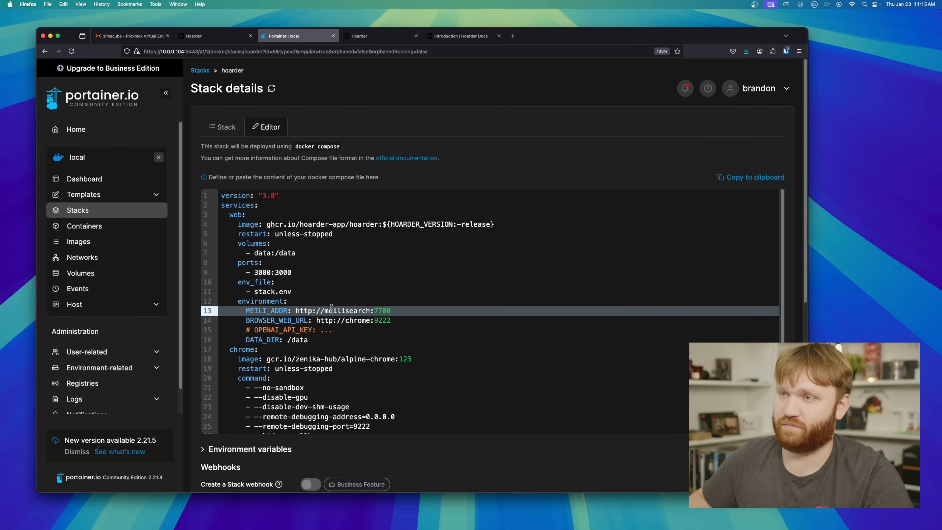
pyautogui.click(214, 35)
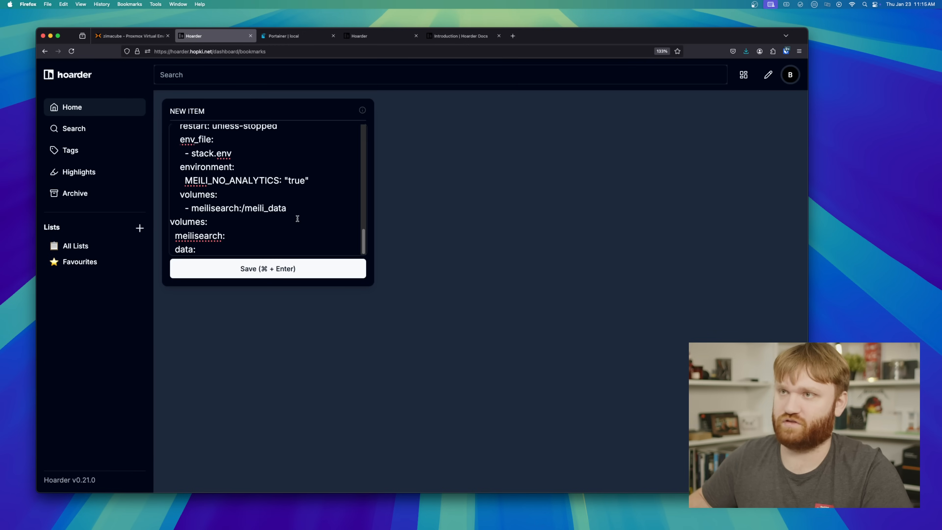
pyautogui.click(268, 269)
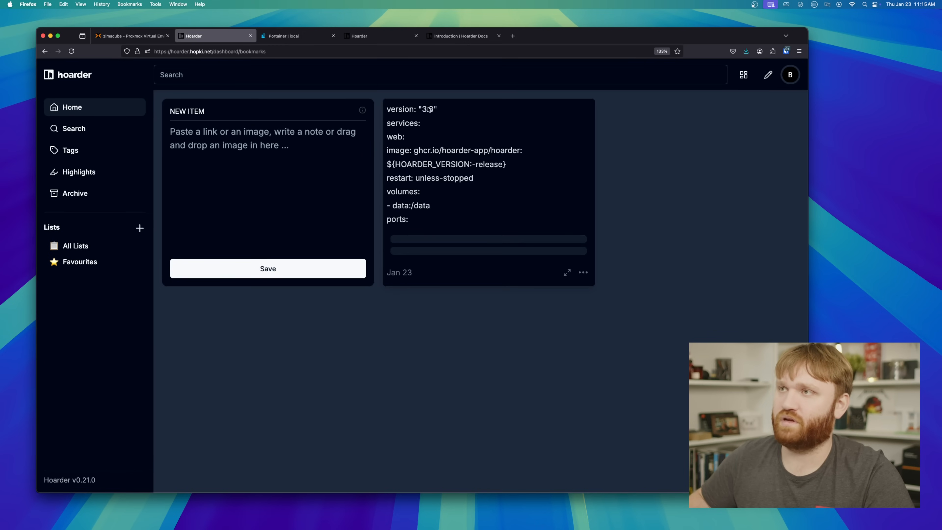
# Step: Open the new compose-file note for editing from its ⋯ menu
pyautogui.click(582, 272)
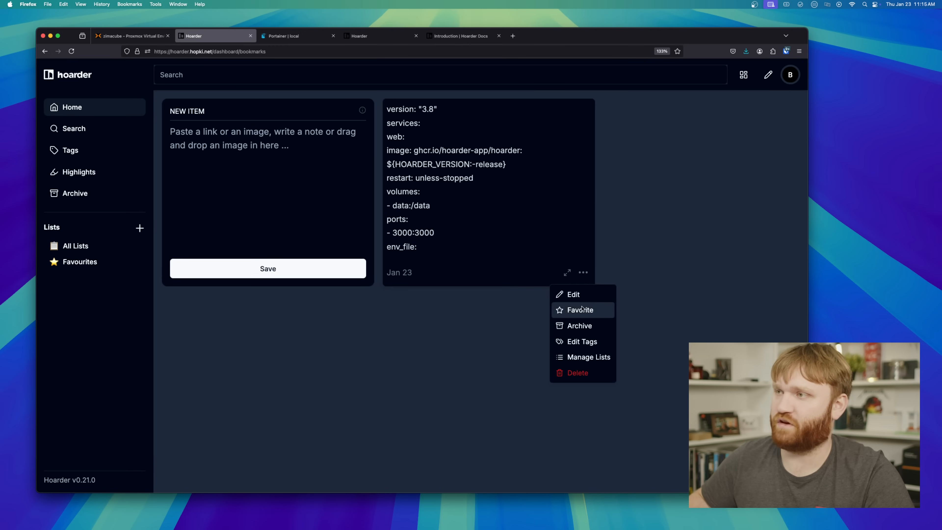
pyautogui.click(573, 295)
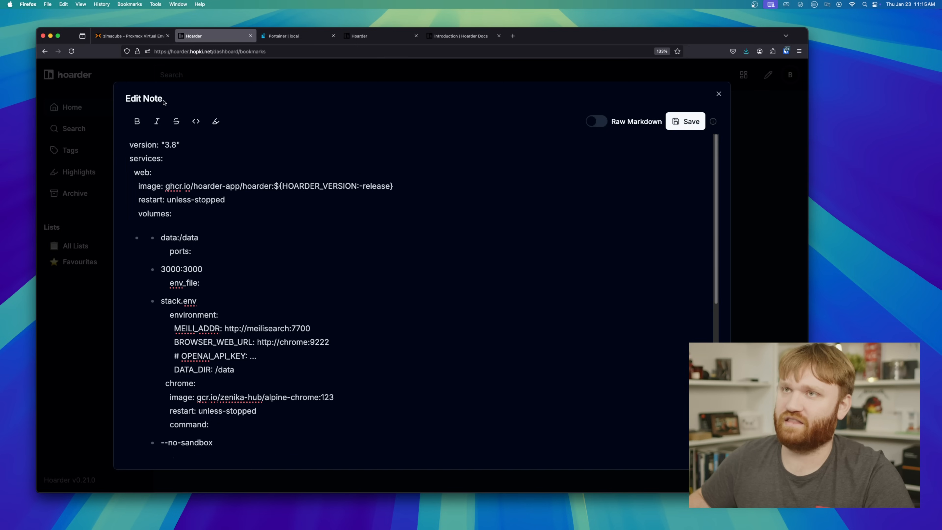
# Step: View the note as raw markdown and compare it with the stack's compose file tab
pyautogui.click(595, 121)
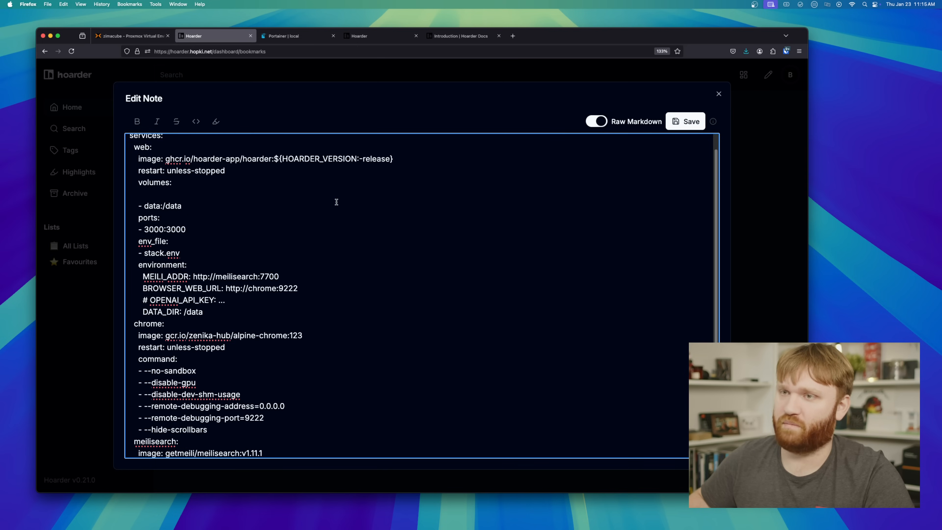
pyautogui.scroll(3)
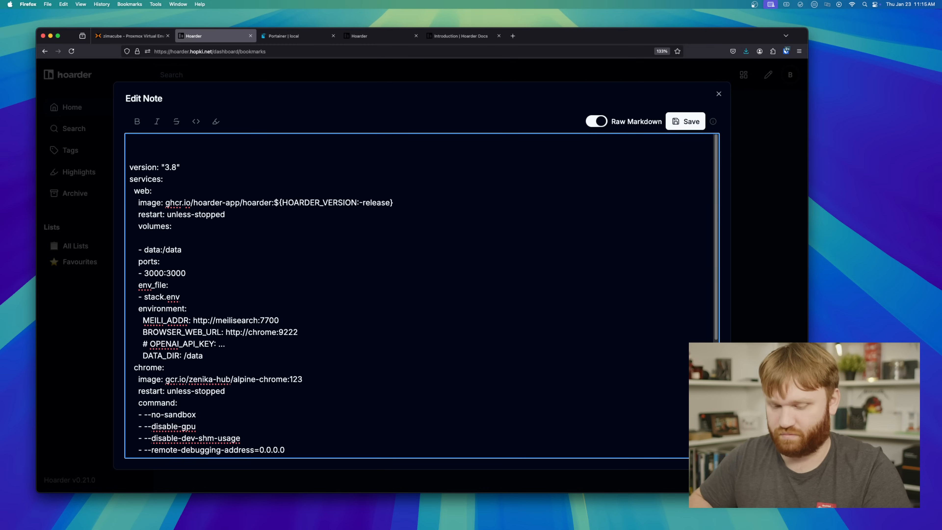
pyautogui.scroll(-3)
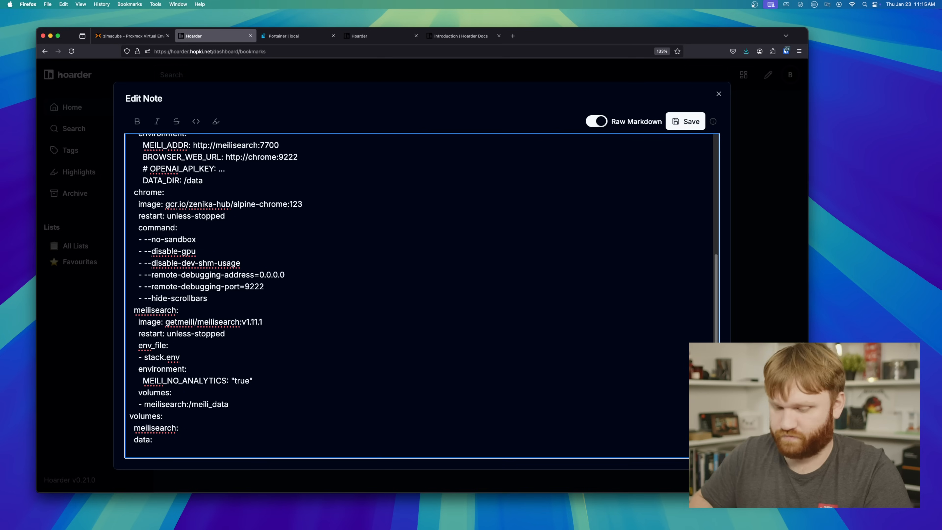
pyautogui.scroll(3)
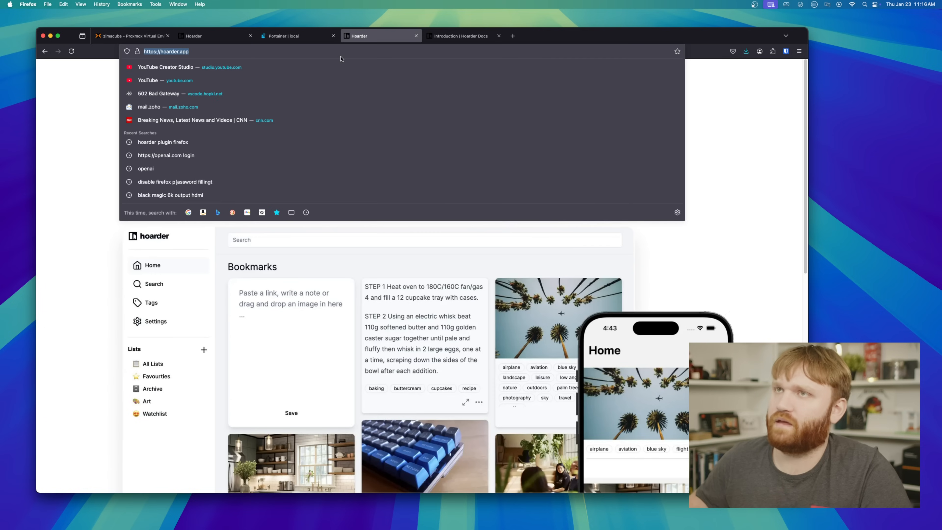
pyautogui.click(283, 36)
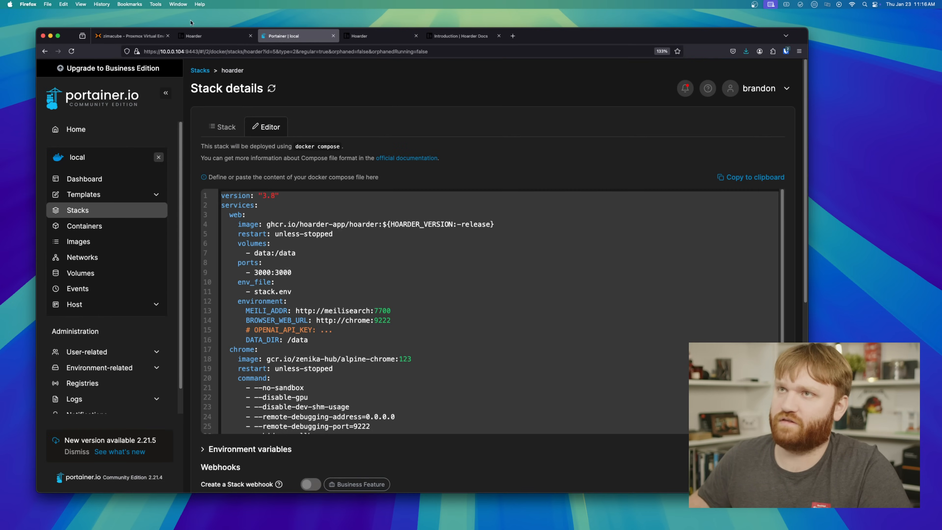
pyautogui.click(215, 35)
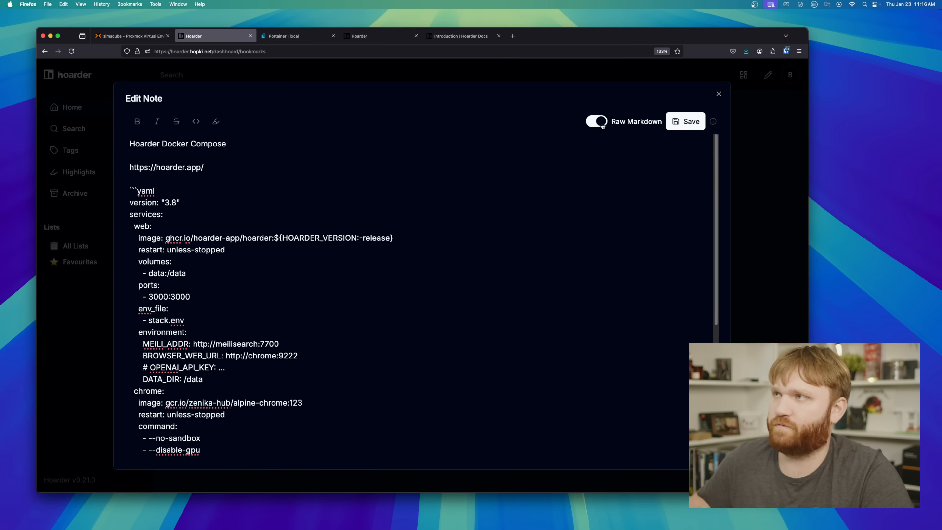
# Step: Switch raw markdown off to preview the formatted YAML block, then save the note
pyautogui.click(595, 121)
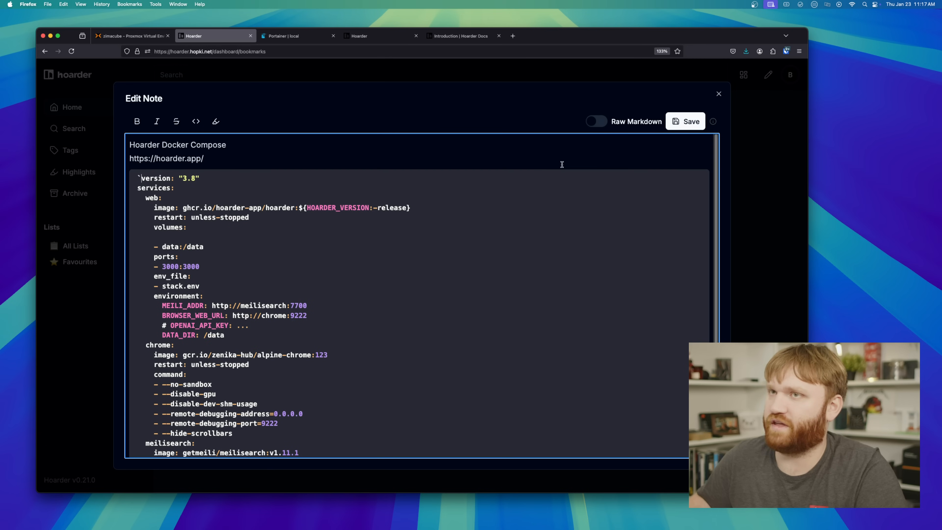
pyautogui.moveTo(511, 126)
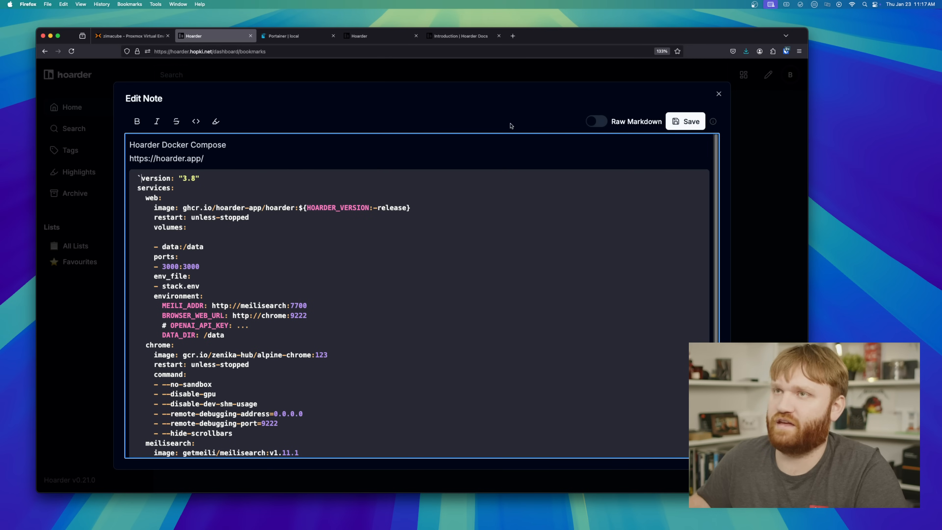
pyautogui.click(717, 94)
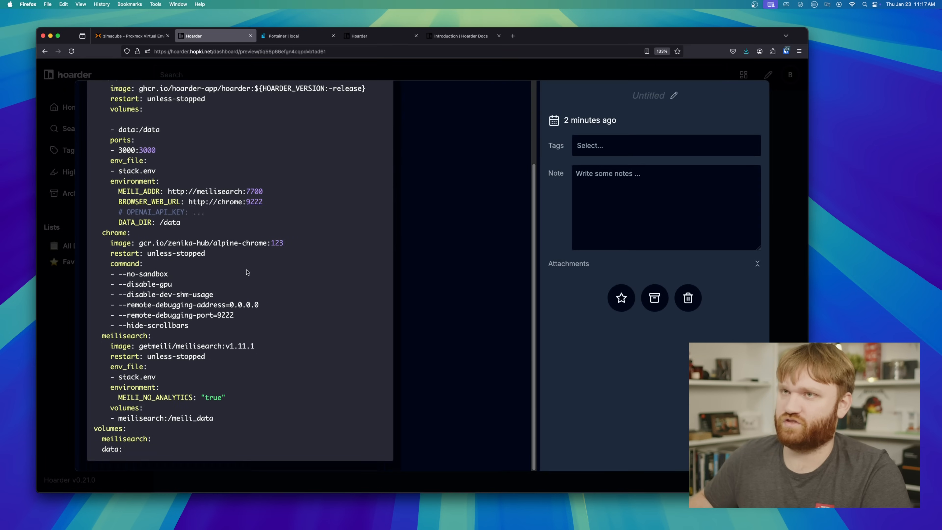
# Step: Tag the compose note with docker and homelab
pyautogui.scroll(3)
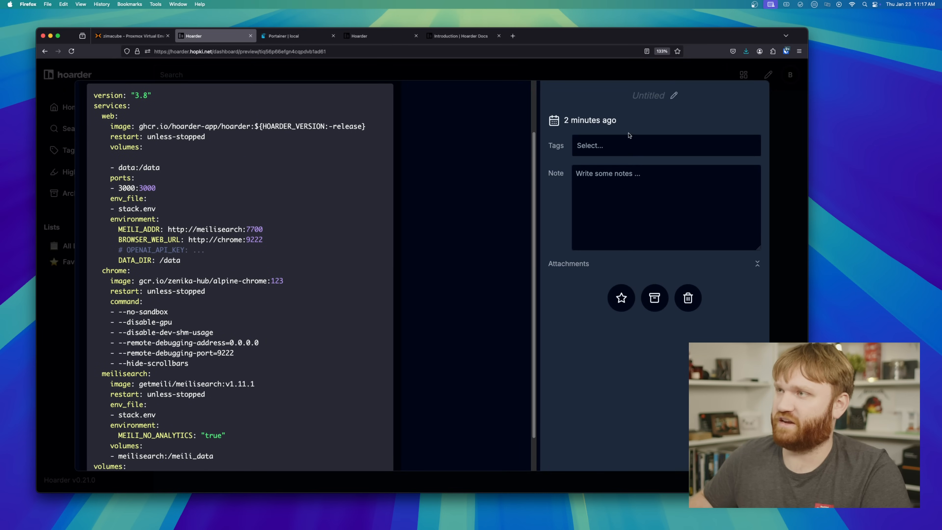
pyautogui.write('doc')
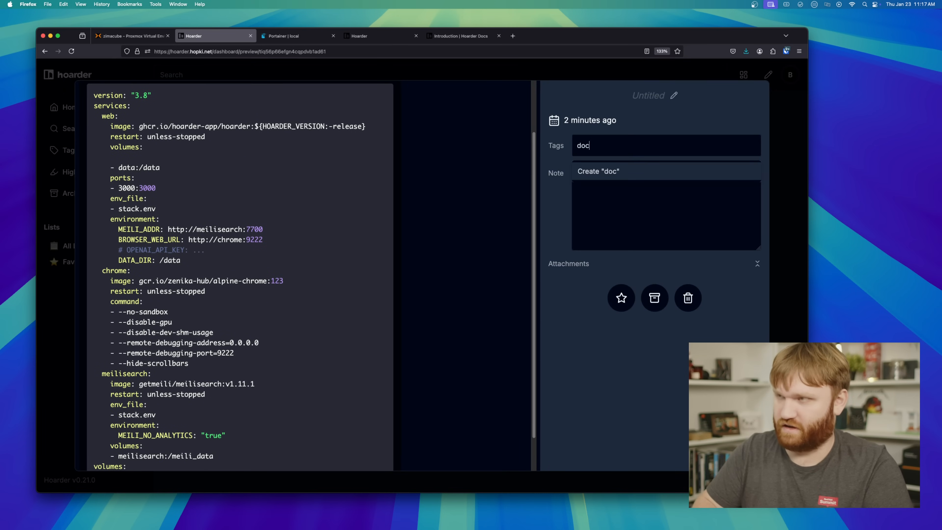
pyautogui.click(598, 172)
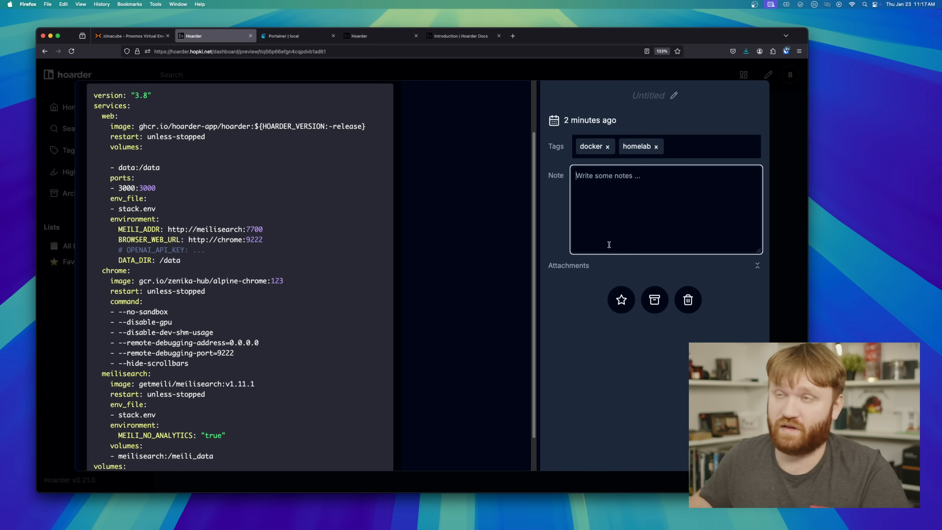
pyautogui.moveTo(688, 300)
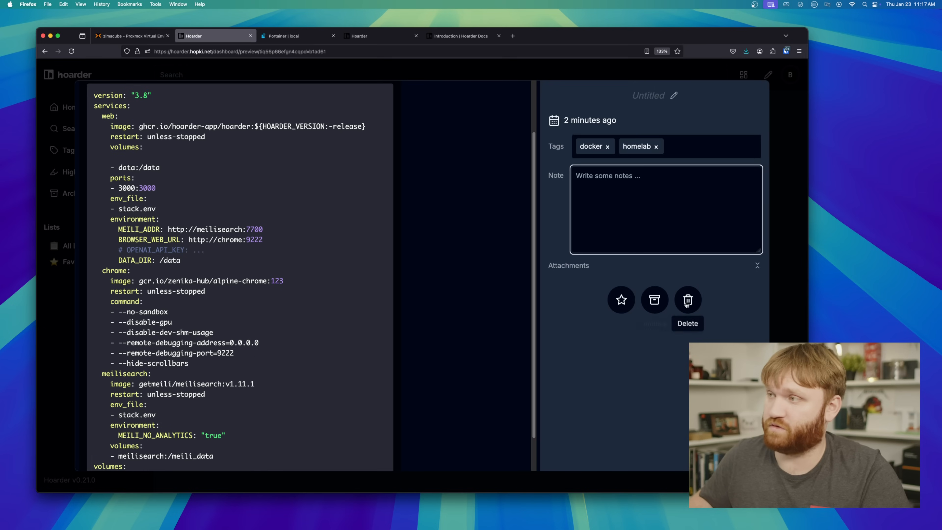
# Step: Retitle the untitled note to 'Hoarder Compose'
pyautogui.click(673, 96)
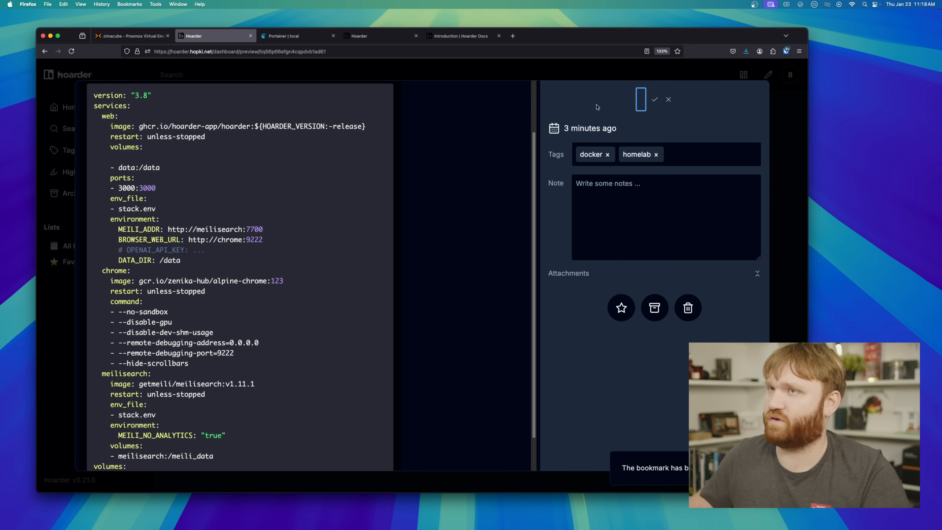
pyautogui.write('H')
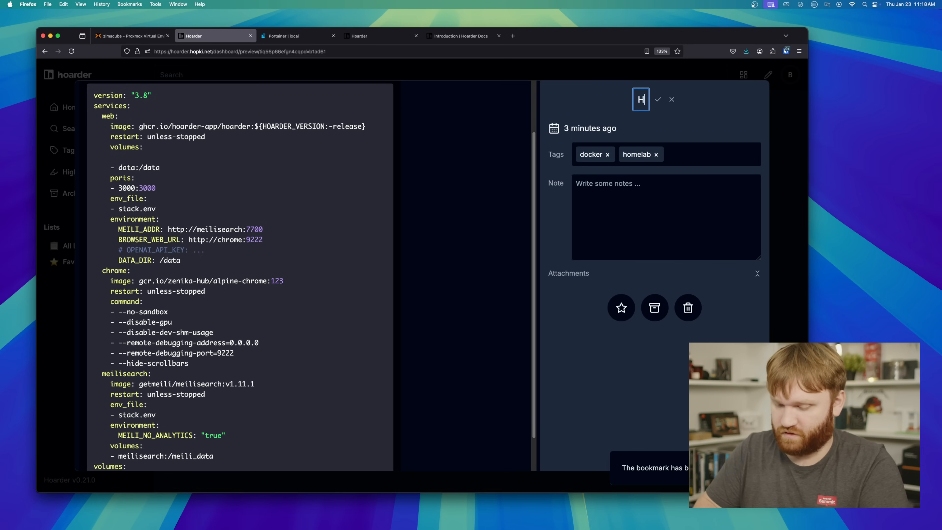
pyautogui.write('oarder Comp')
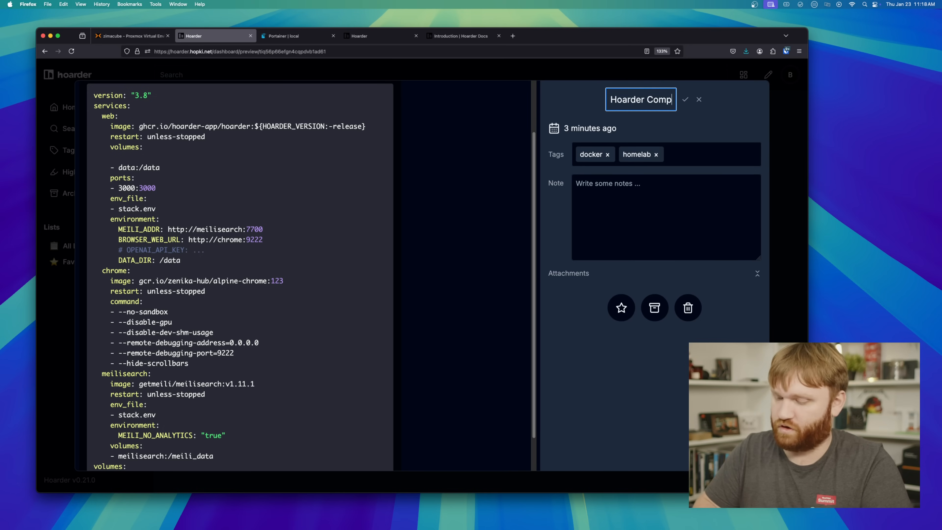
pyautogui.click(685, 99)
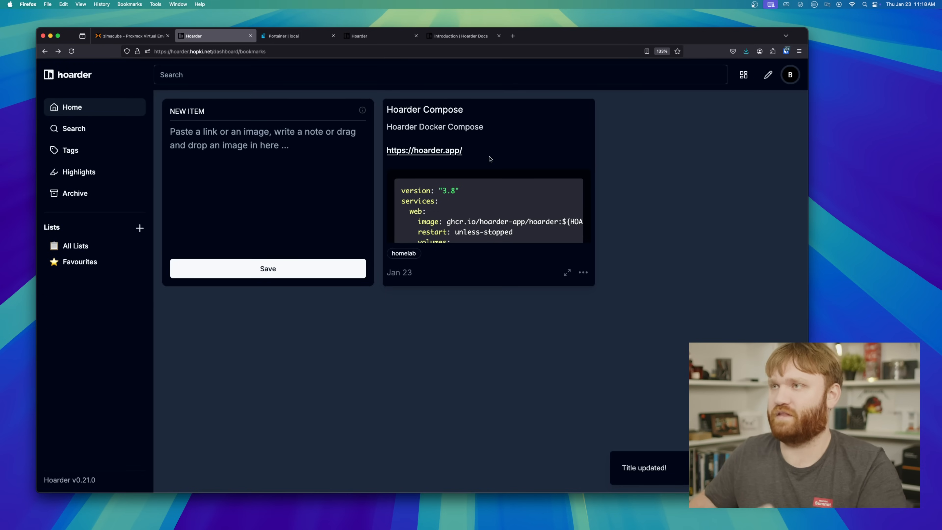
# Step: Save the docs.hoarder.app URL as a new link bookmark and return to the bookmarks page
pyautogui.click(461, 35)
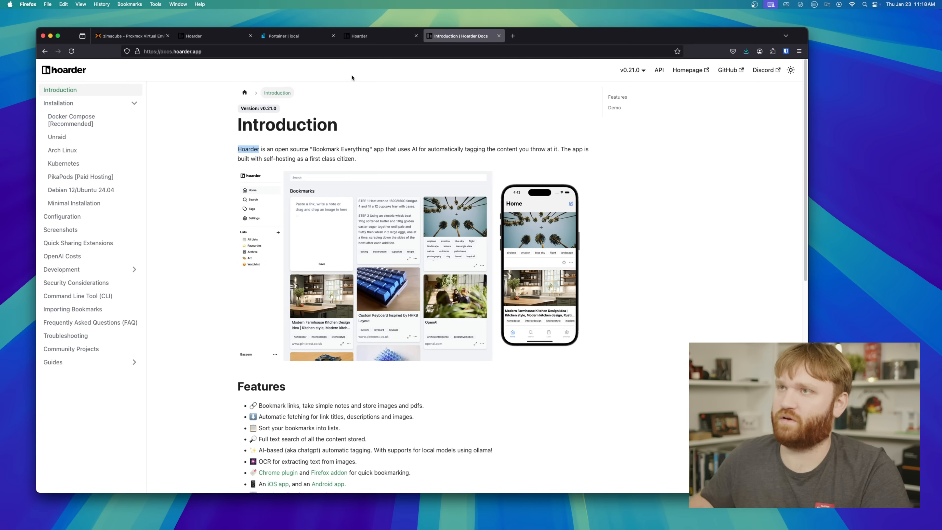
pyautogui.click(172, 51)
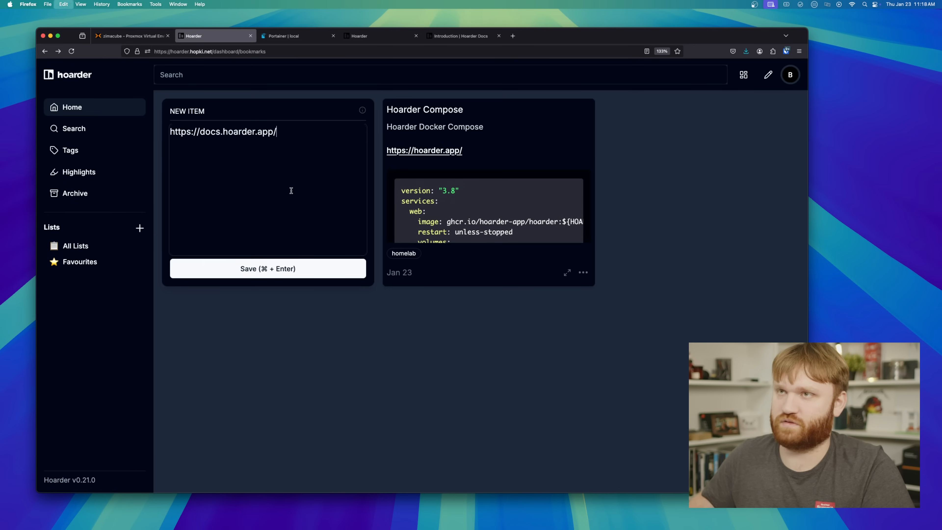
pyautogui.click(267, 268)
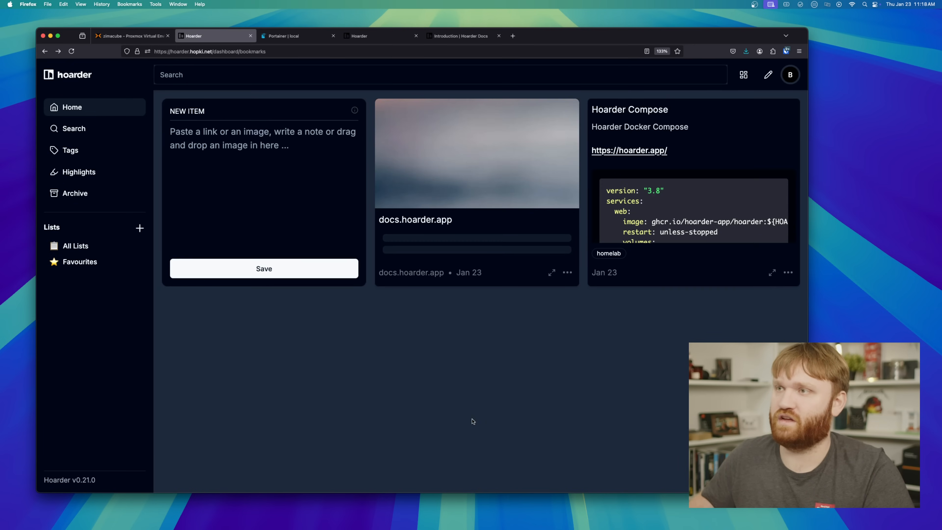
pyautogui.moveTo(501, 217)
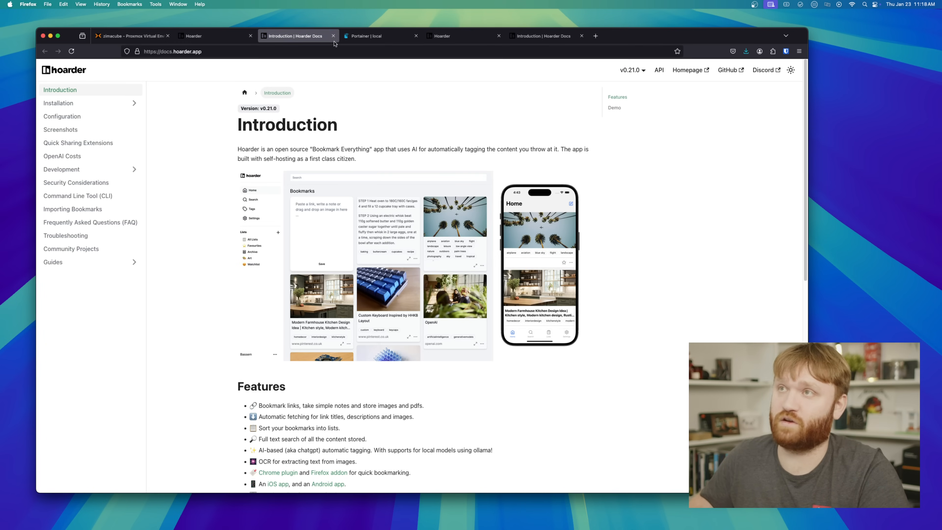
pyautogui.click(214, 35)
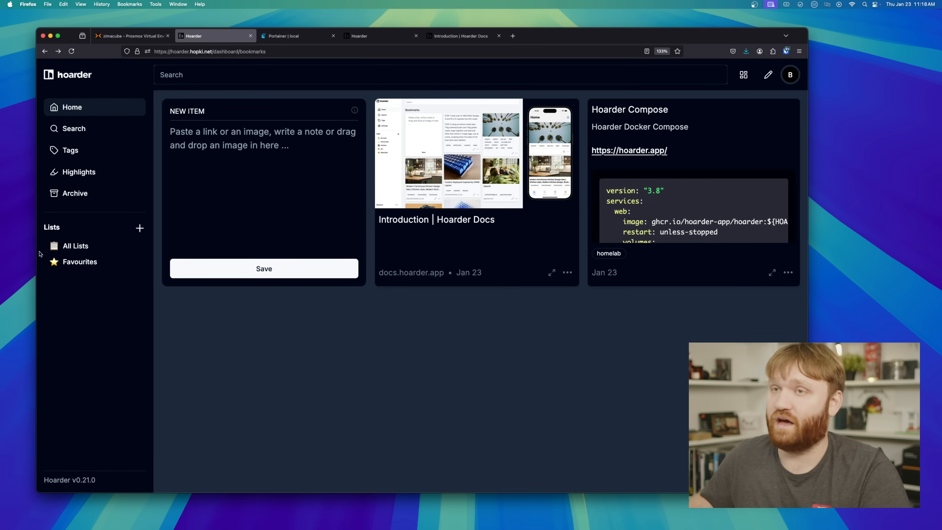
pyautogui.moveTo(523, 186)
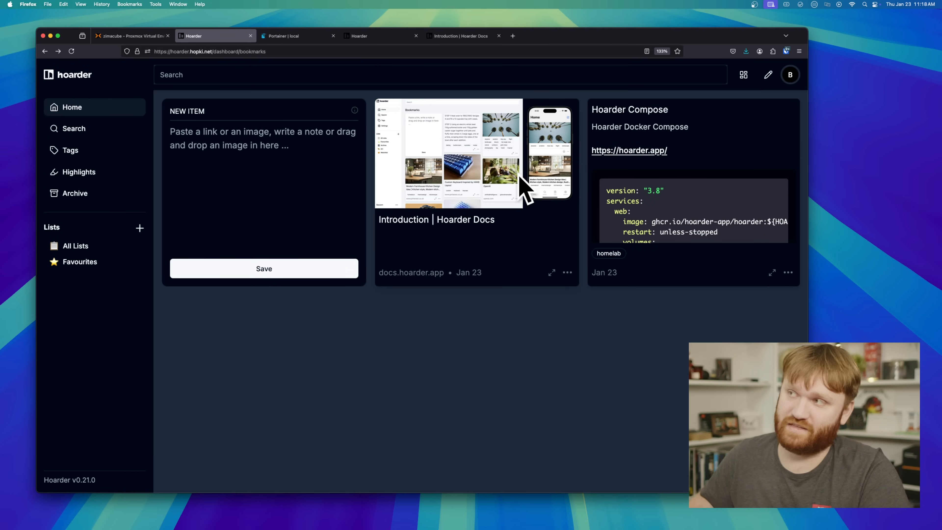
# Step: Create a new list named Docker with the Spouting Whale emoji as its icon
pyautogui.click(140, 228)
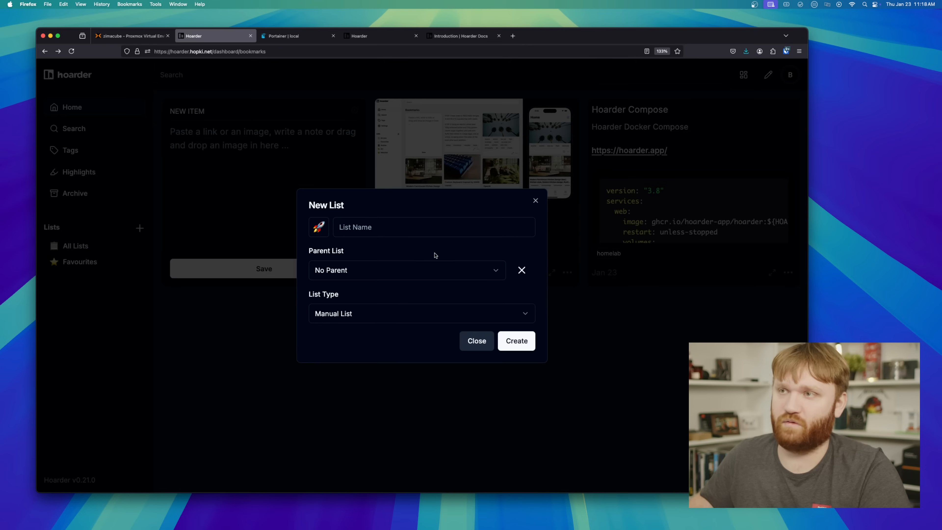
pyautogui.write('Dock')
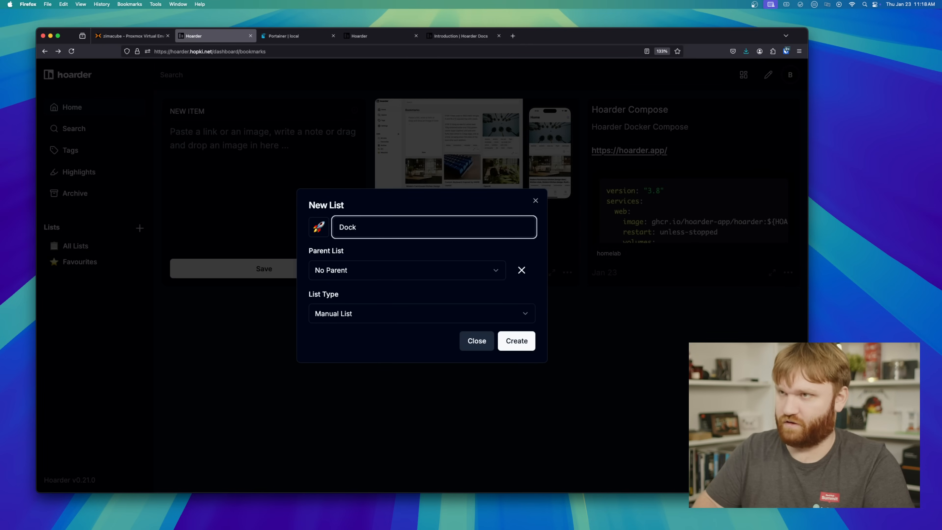
pyautogui.click(318, 227)
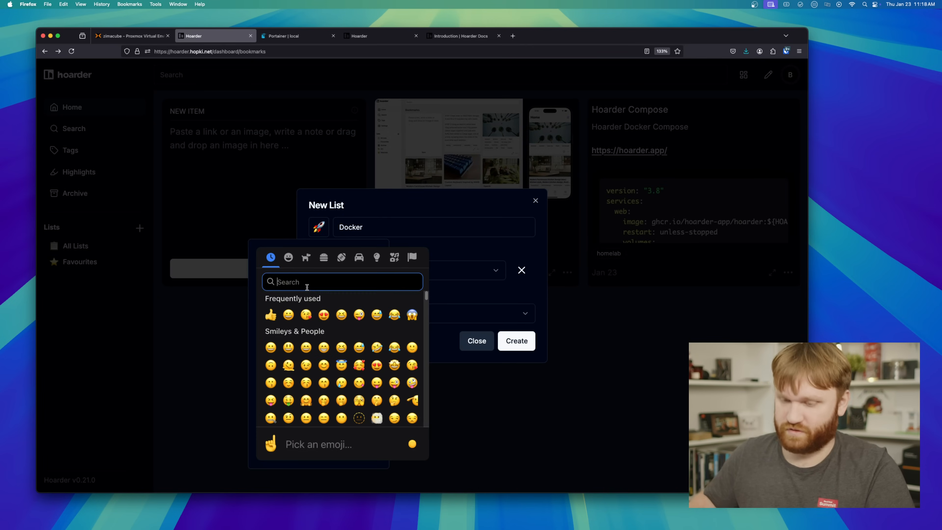
pyautogui.write('wha')
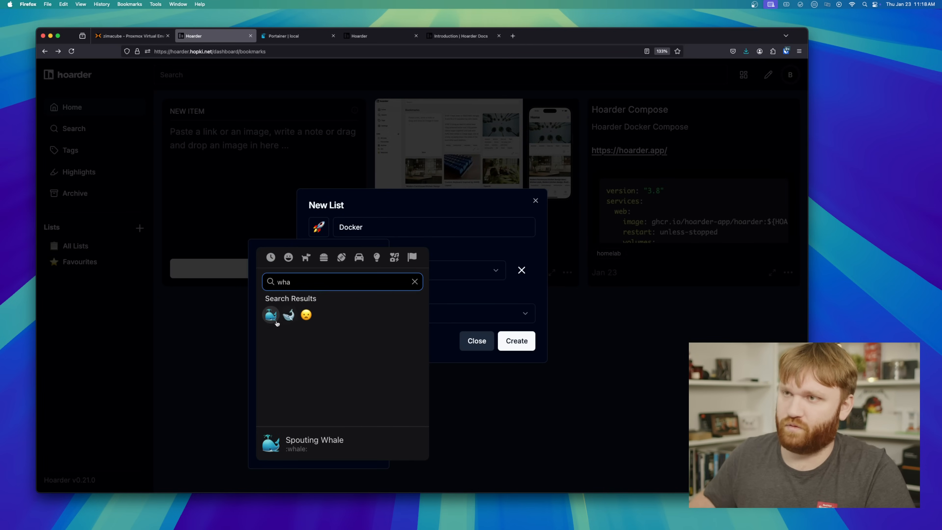
pyautogui.click(270, 315)
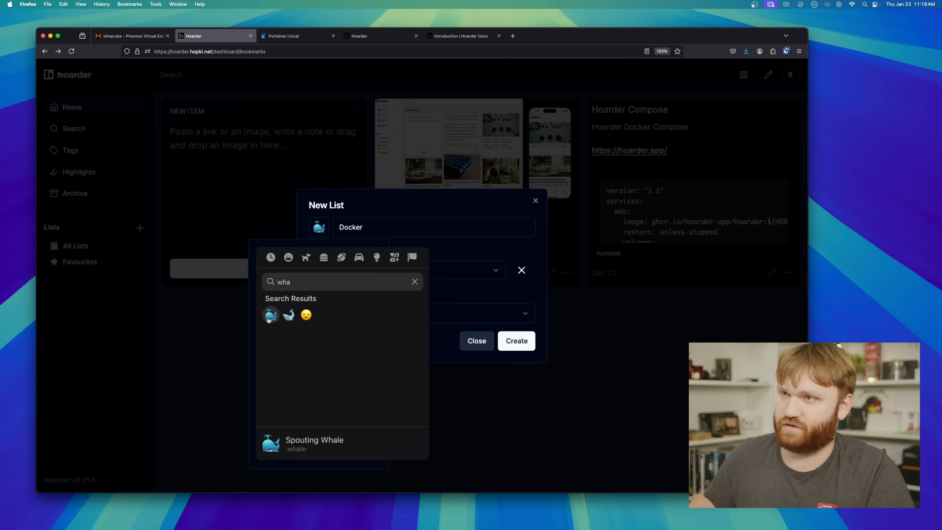
pyautogui.click(515, 341)
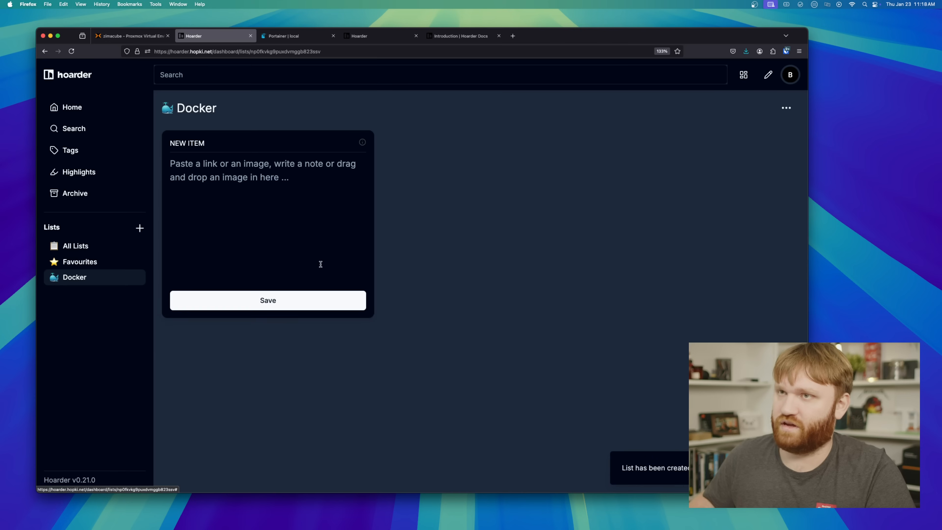
# Step: Add the Hoarder Docs bookmark to the Docker list via Manage Lists
pyautogui.click(71, 107)
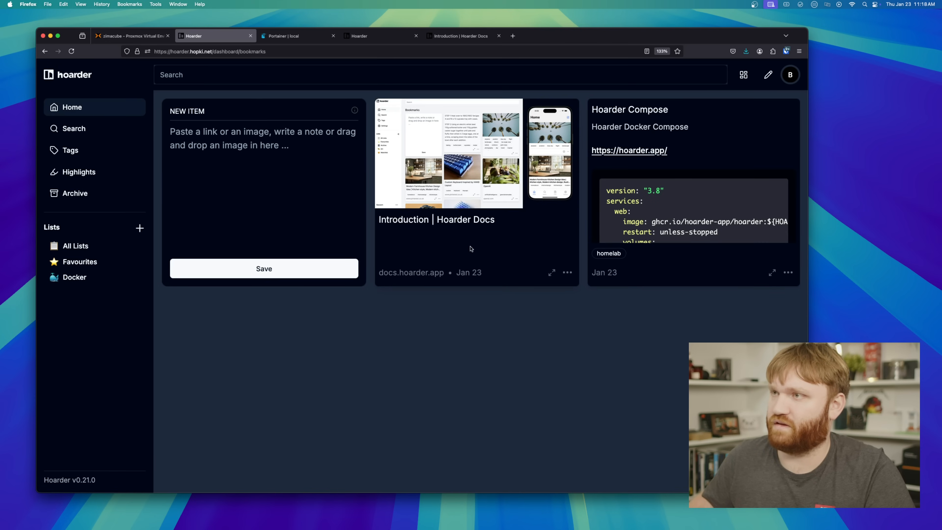
pyautogui.click(567, 273)
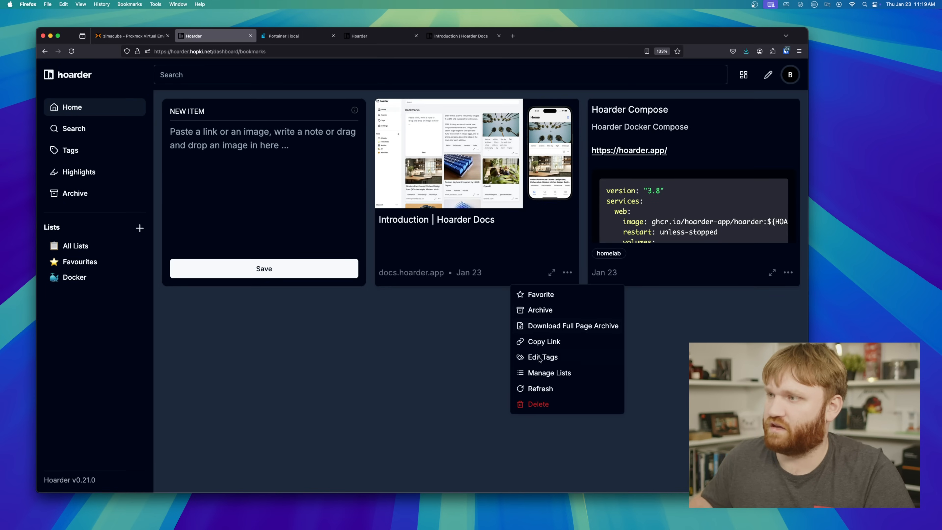
pyautogui.click(549, 372)
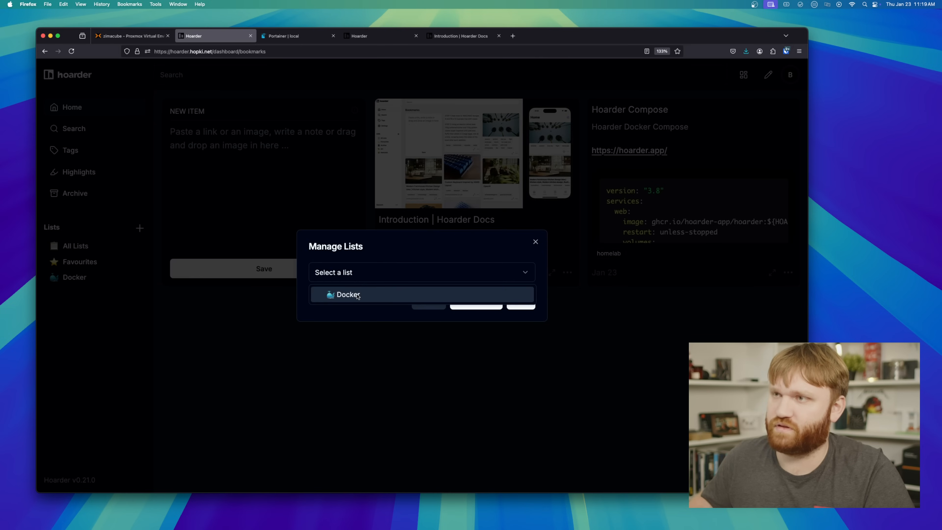
pyautogui.click(348, 294)
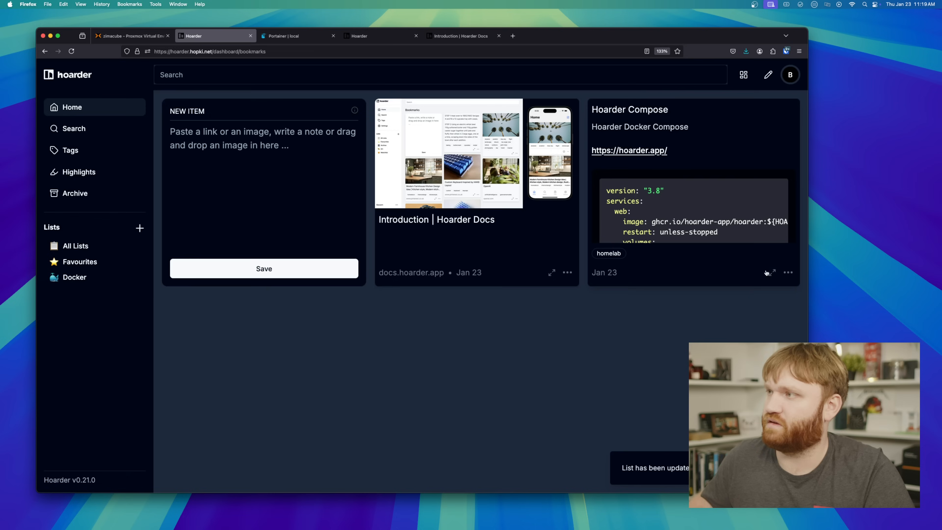
# Step: Add the Hoarder Compose note to the Docker list and view that list
pyautogui.click(788, 273)
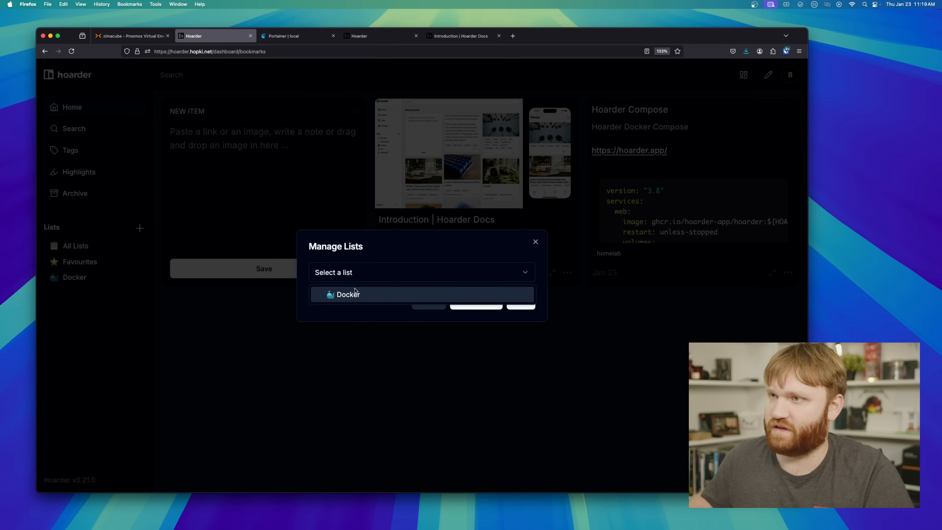
pyautogui.click(348, 294)
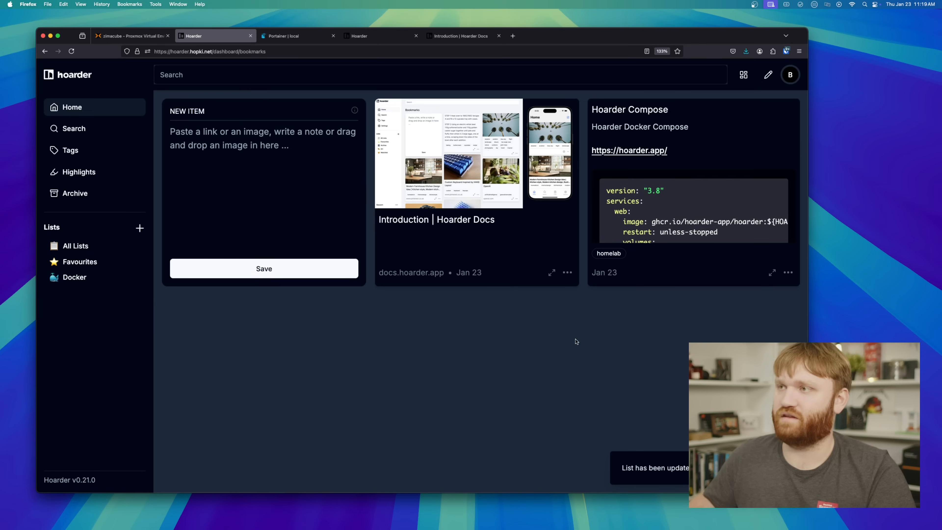
pyautogui.click(74, 277)
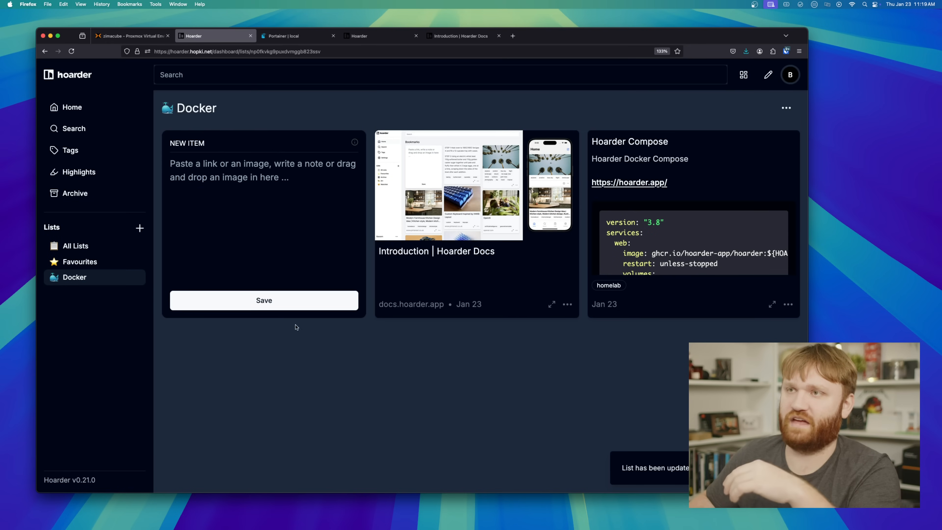
pyautogui.moveTo(515, 256)
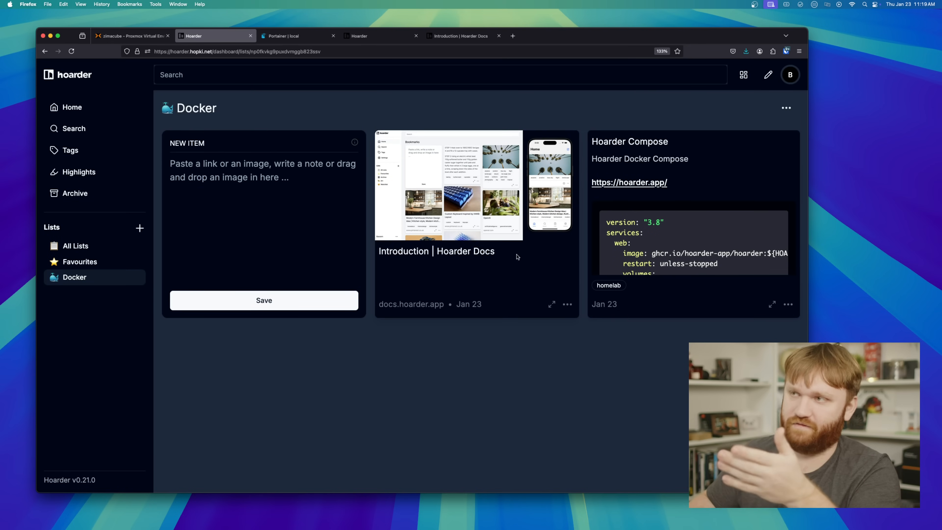
pyautogui.moveTo(324, 315)
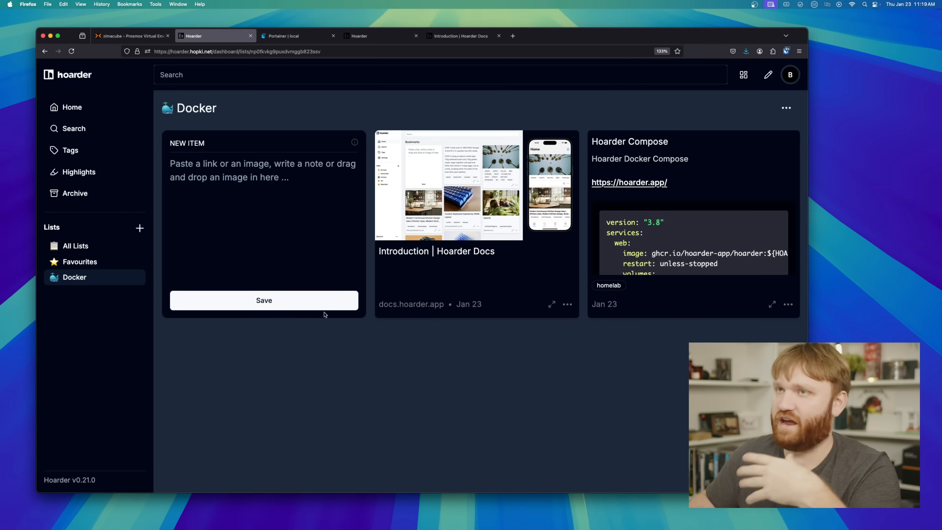
pyautogui.moveTo(240, 234)
pyautogui.write('ubunt')
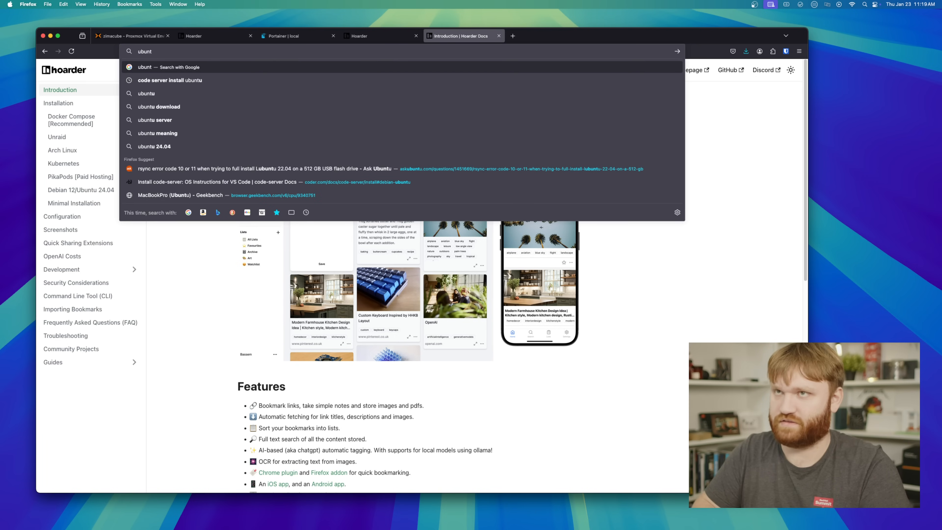
pyautogui.write('docker.com/_/')
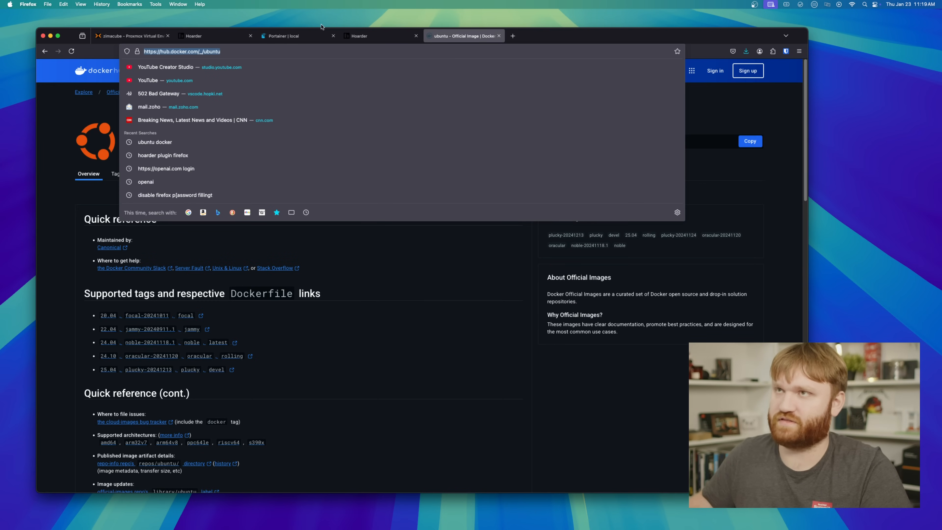
pyautogui.click(214, 35)
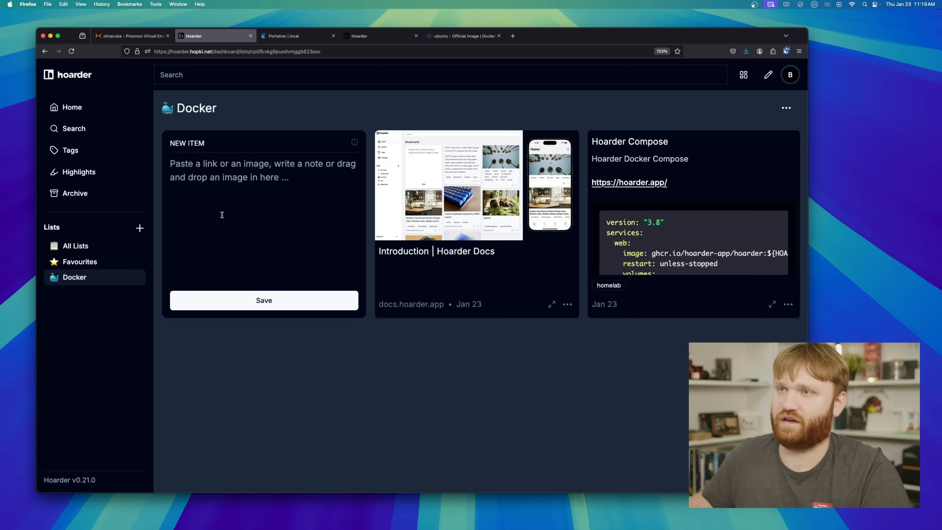
pyautogui.write('https://hub.docker.com/_/ubuntu')
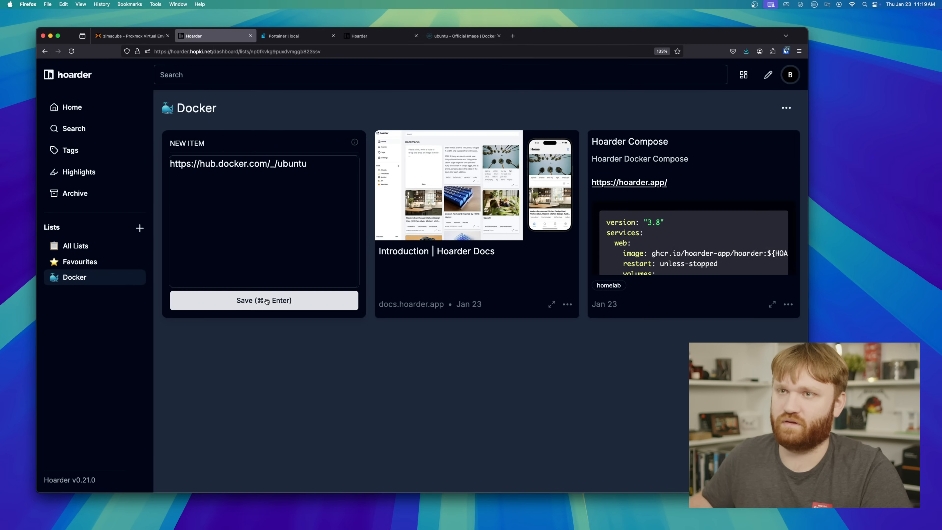
pyautogui.click(263, 301)
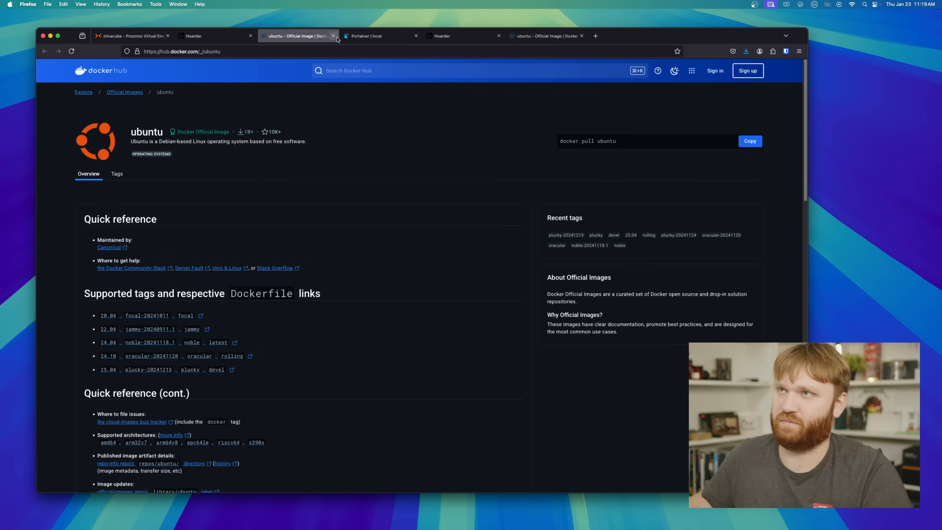
pyautogui.click(214, 36)
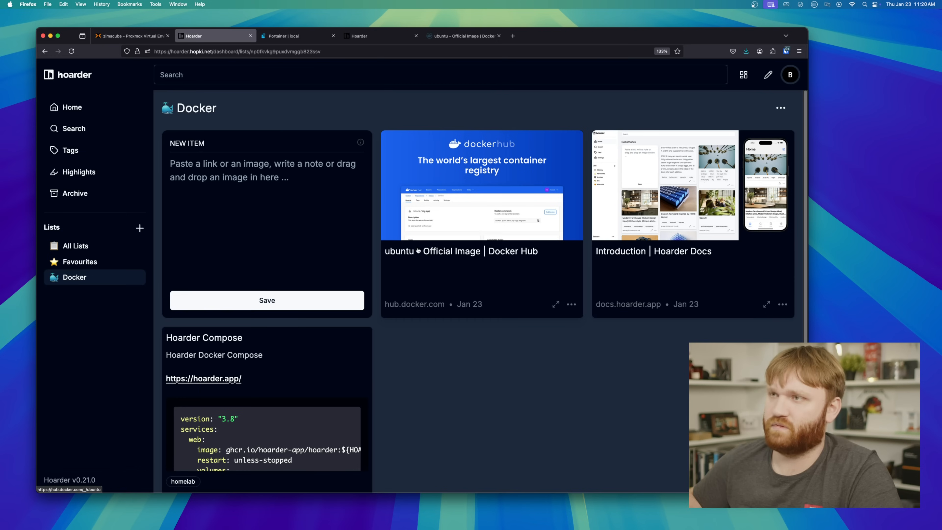
pyautogui.moveTo(664, 351)
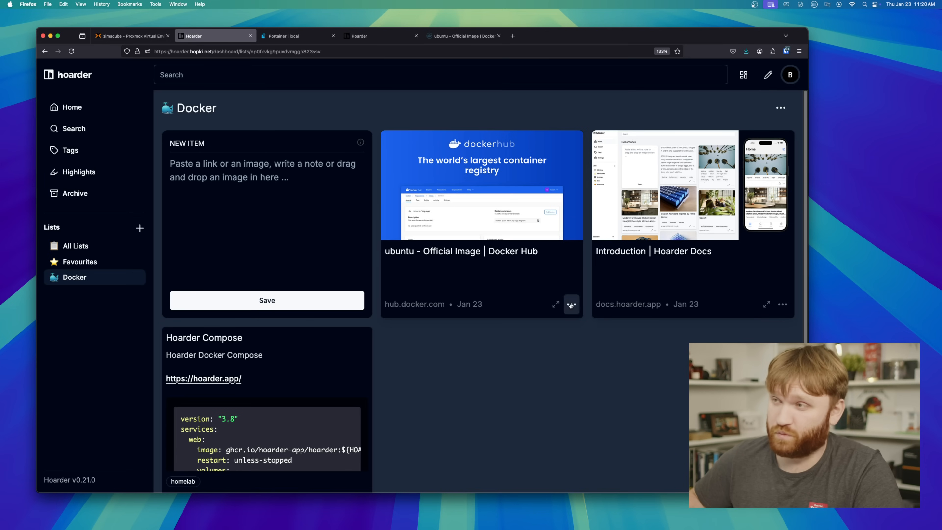
# Step: Favourite the ubuntu Docker Hub bookmark and check it in the Favourites list
pyautogui.click(569, 304)
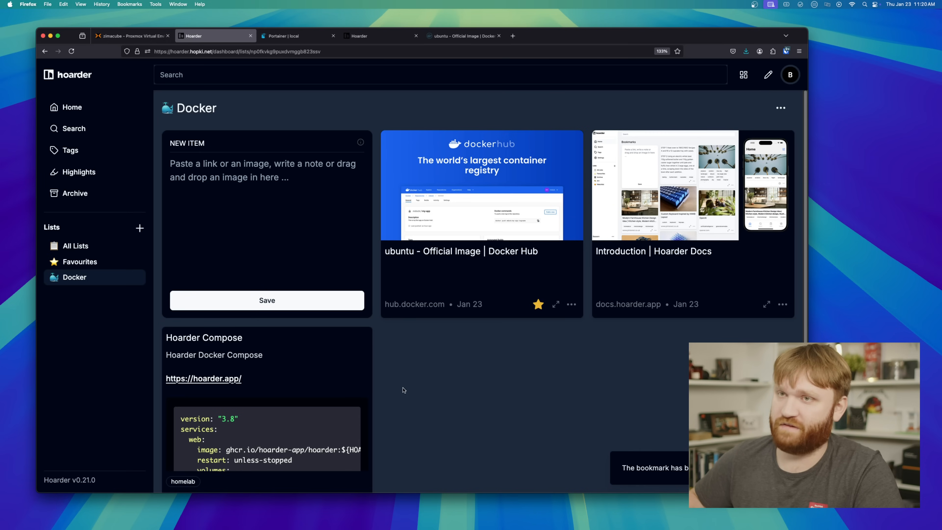
pyautogui.click(79, 262)
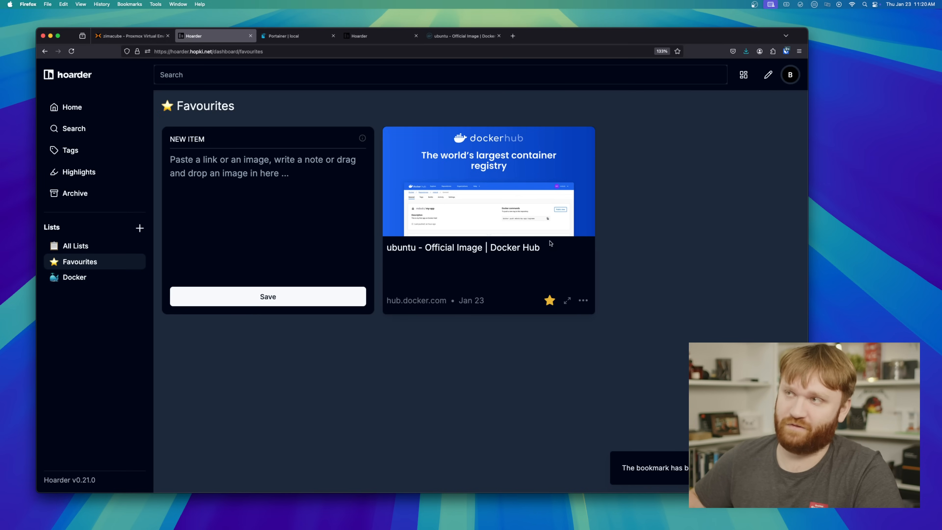
pyautogui.click(75, 277)
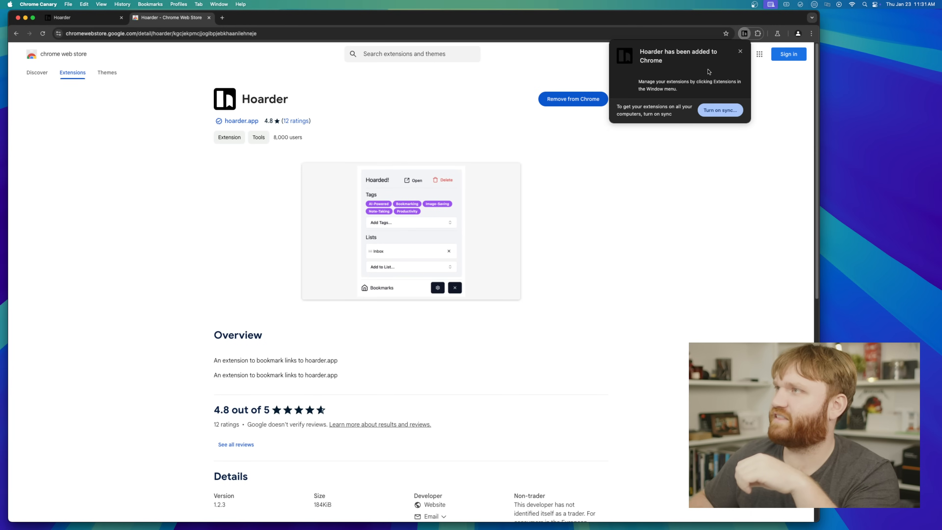
# Step: Dismiss the 'added to Chrome' notice after installing the Hoarder extension
pyautogui.click(740, 51)
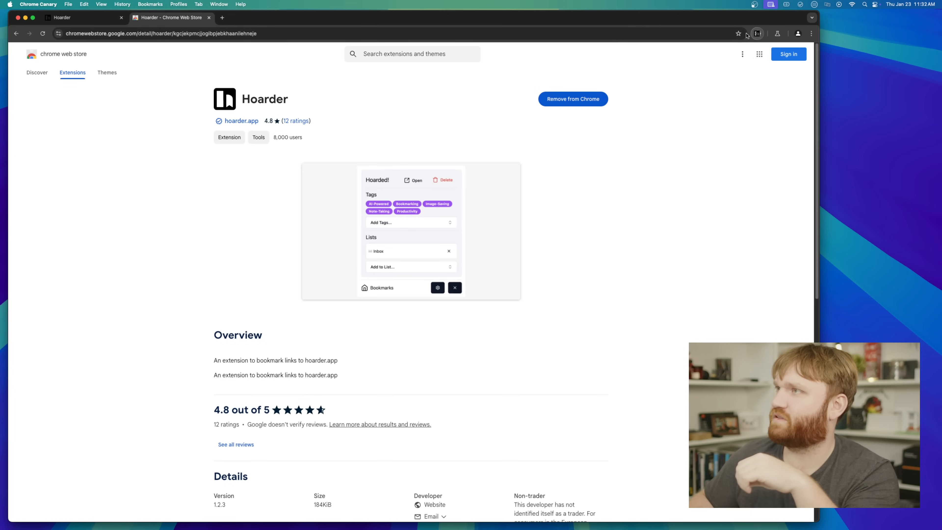
pyautogui.moveTo(683, 93)
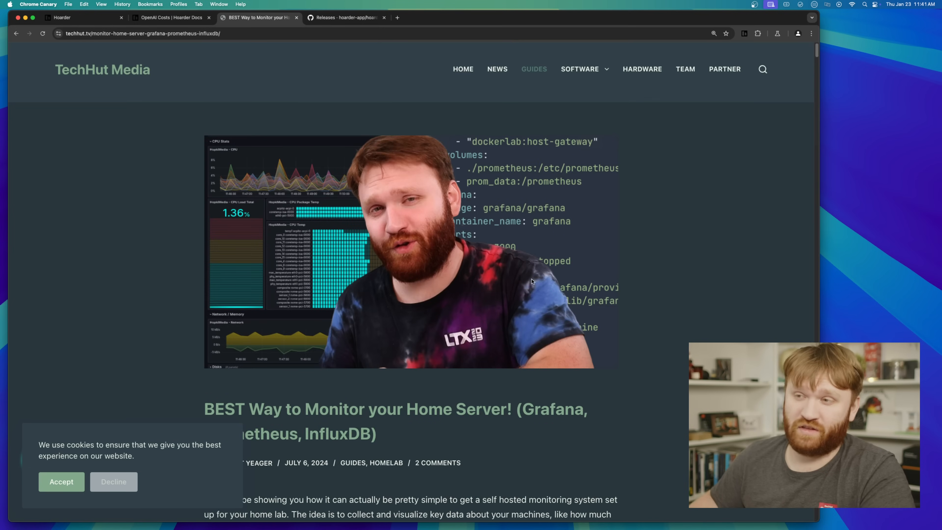
# Step: Save the TechHut Grafana article via the extension with the homelab tag into the Docker list
pyautogui.scroll(-3)
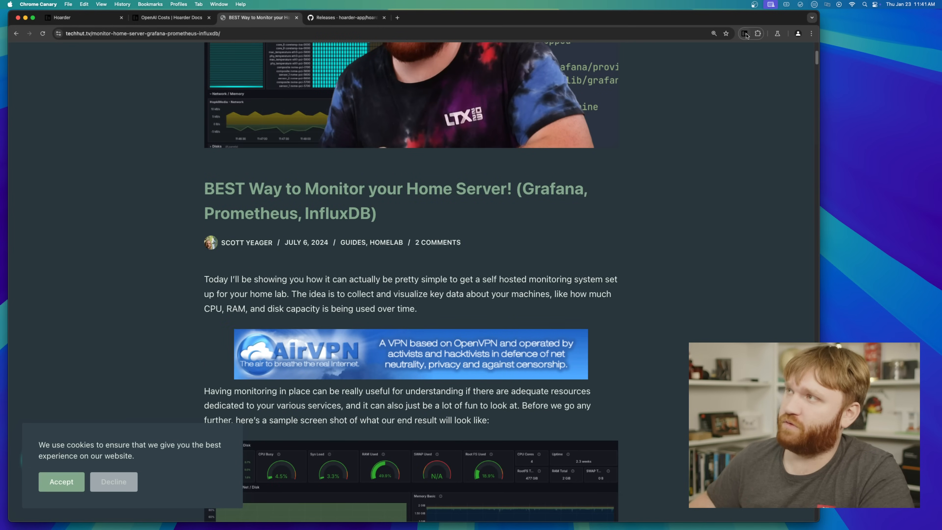
pyautogui.click(744, 33)
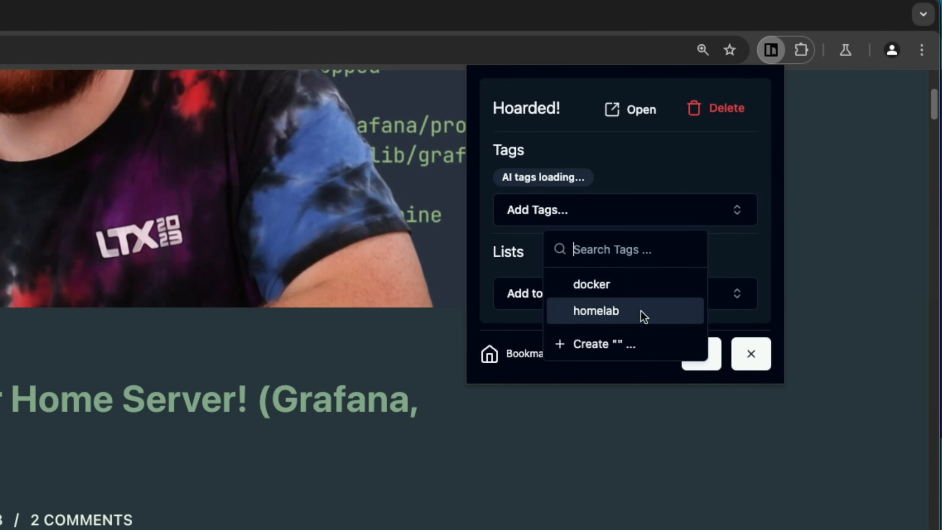
pyautogui.click(595, 311)
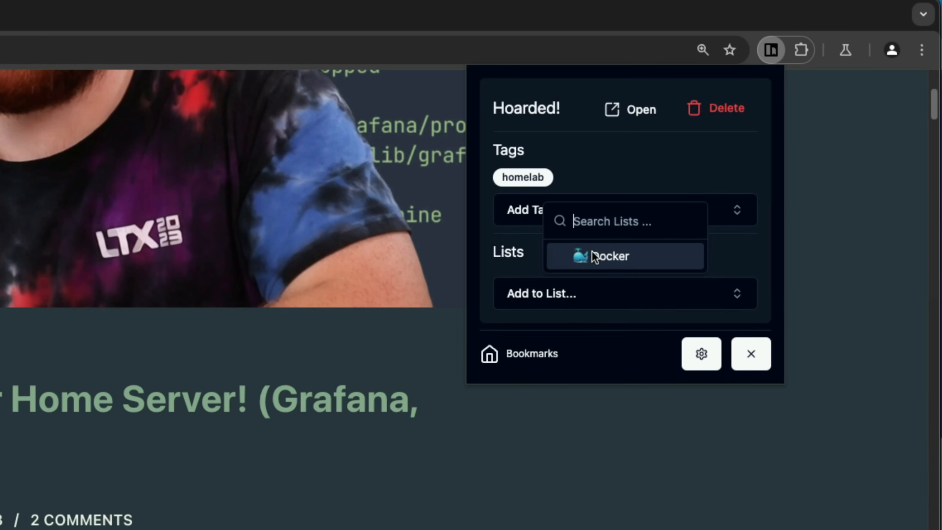
pyautogui.click(610, 256)
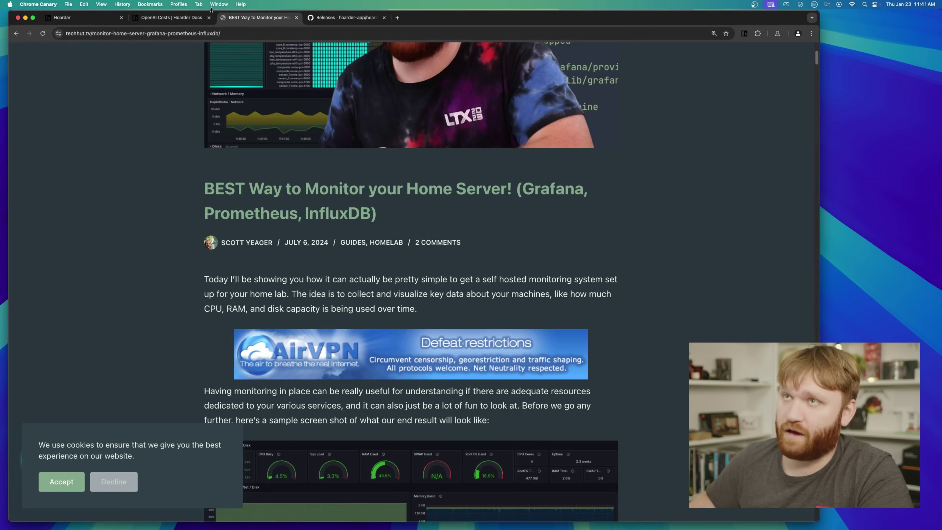
# Step: Check the Hoarder home page for the saved article and move to the GitHub readme tab
pyautogui.click(84, 17)
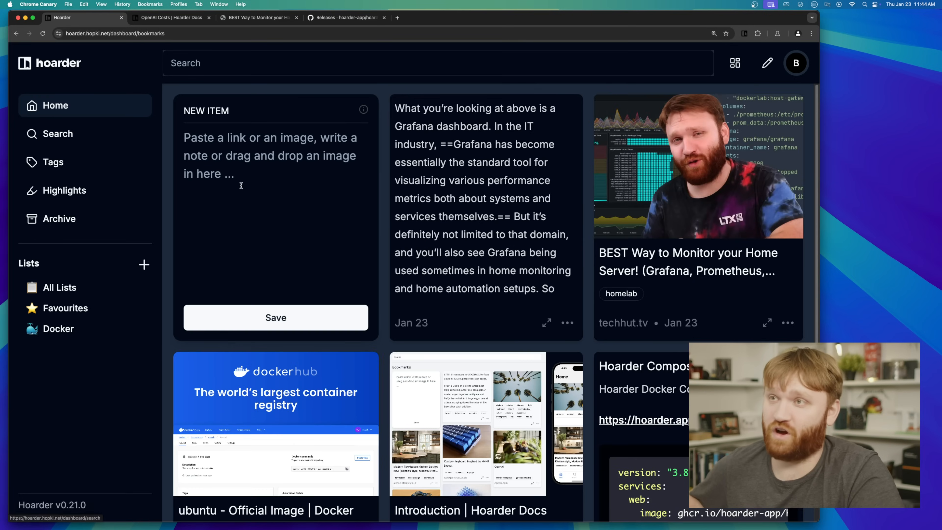
pyautogui.click(344, 17)
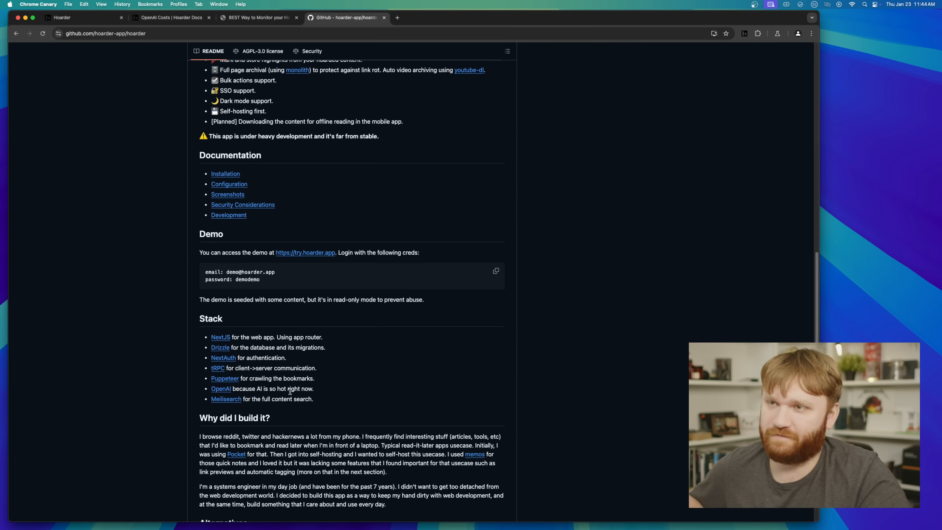
pyautogui.scroll(3)
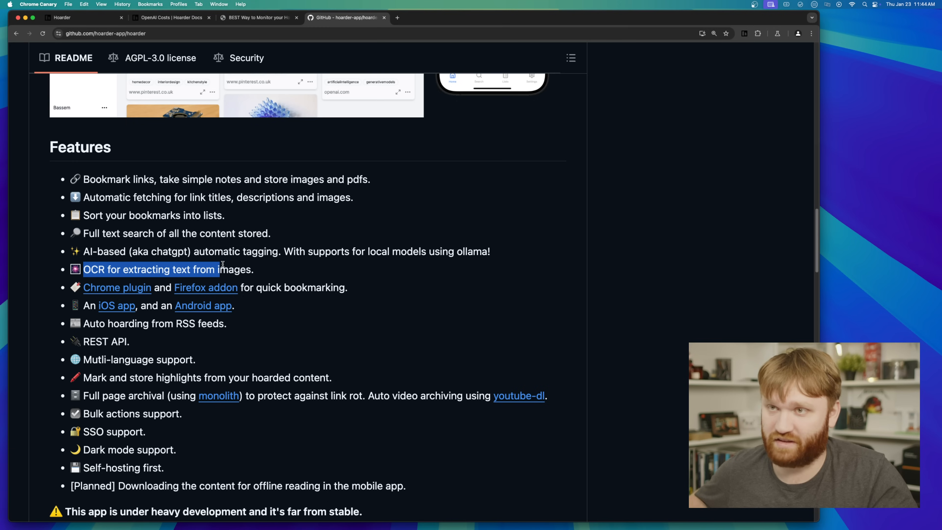
pyautogui.scroll(-3)
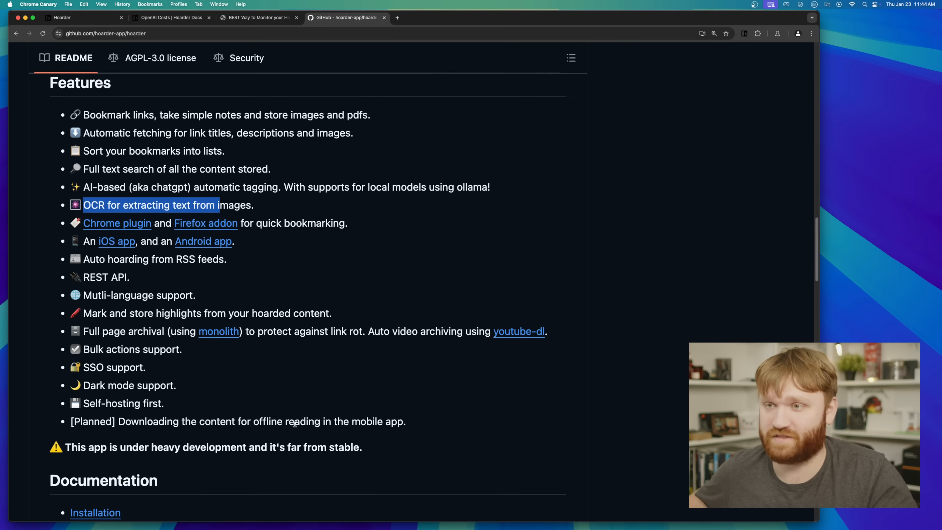
pyautogui.scroll(3)
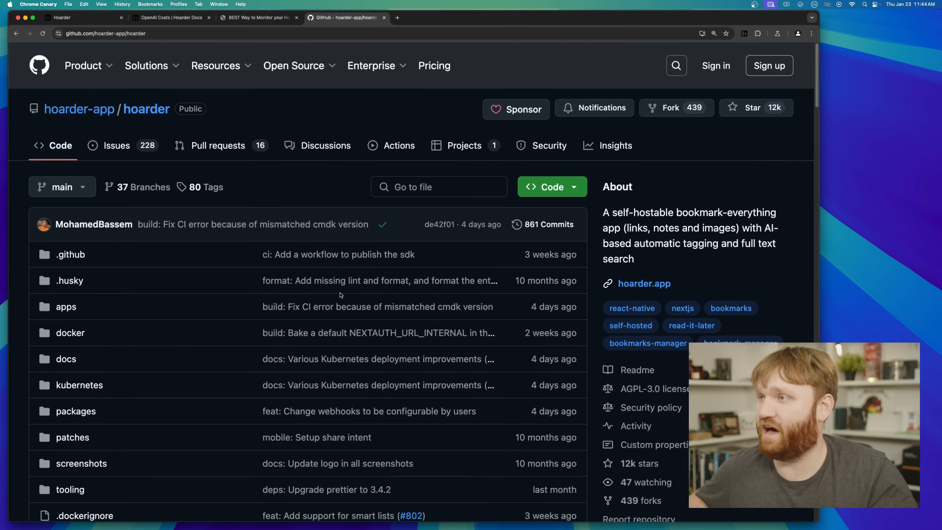